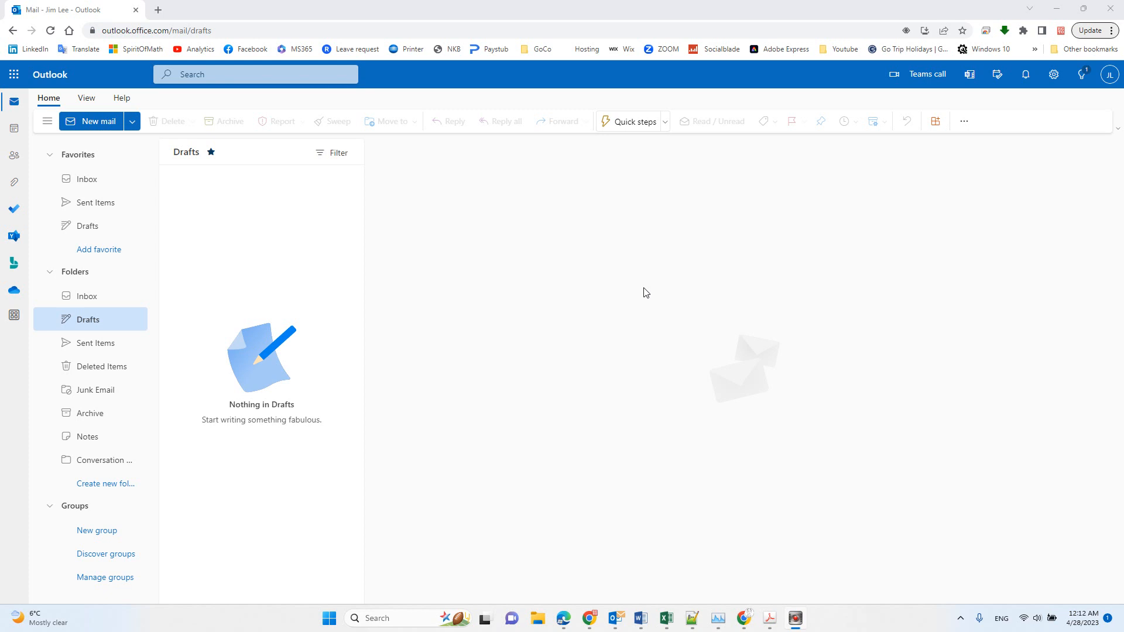
{"action": "mouse_move", "coordinate": [39, 119]}
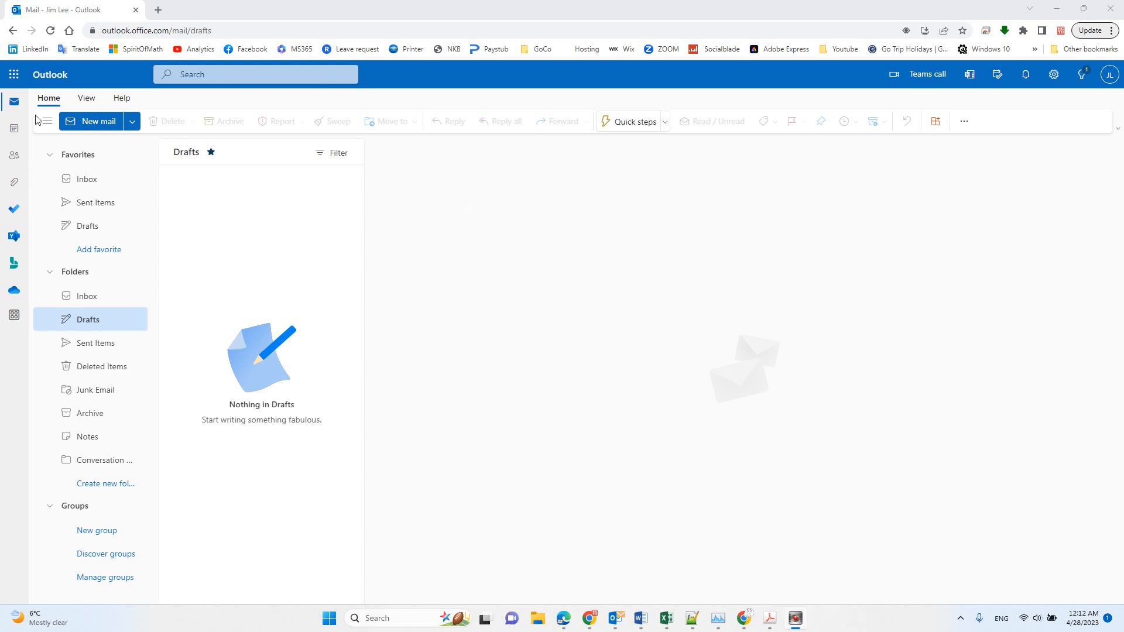
{"action": "mouse_move", "coordinate": [13, 74]}
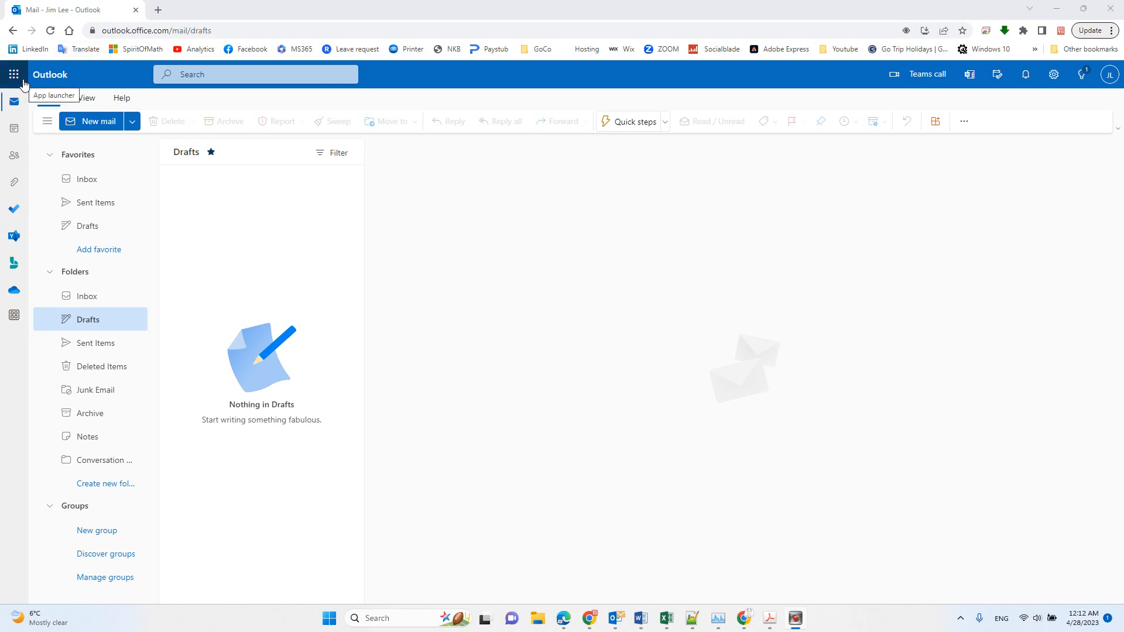
{"action": "mouse_move", "coordinate": [1047, 250]}
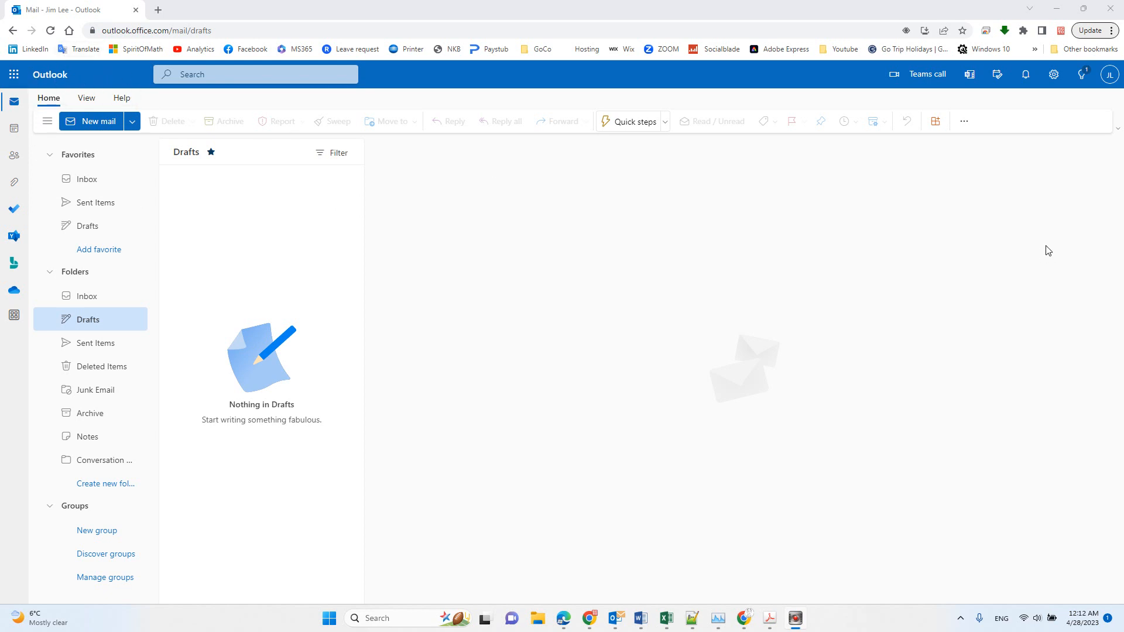
{"action": "mouse_move", "coordinate": [220, 92]}
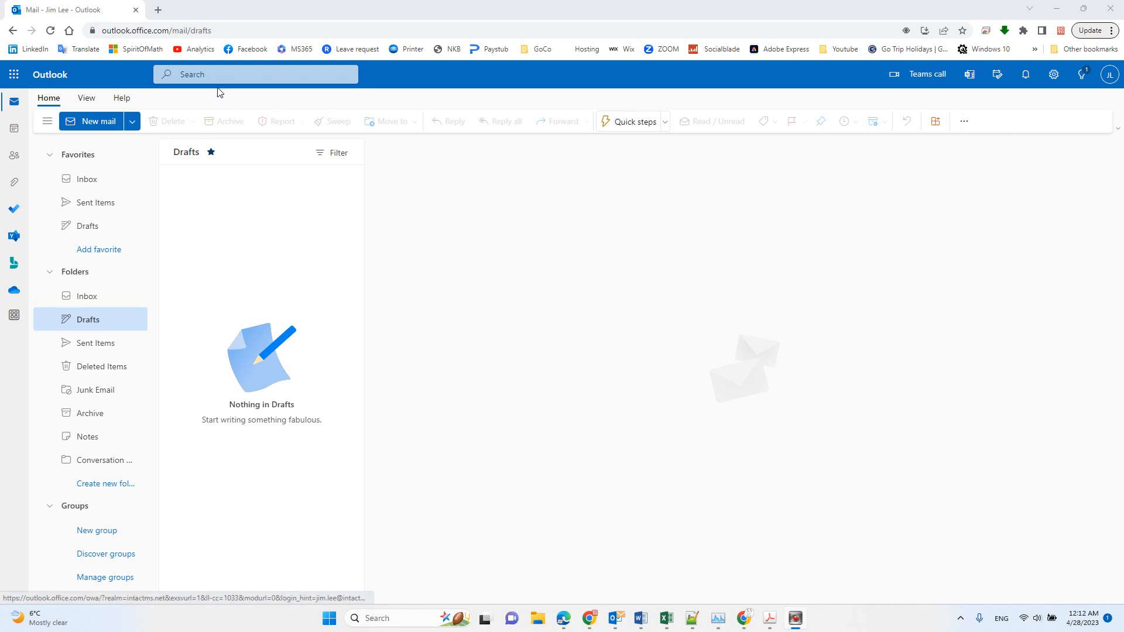
{"action": "mouse_move", "coordinate": [1053, 74]}
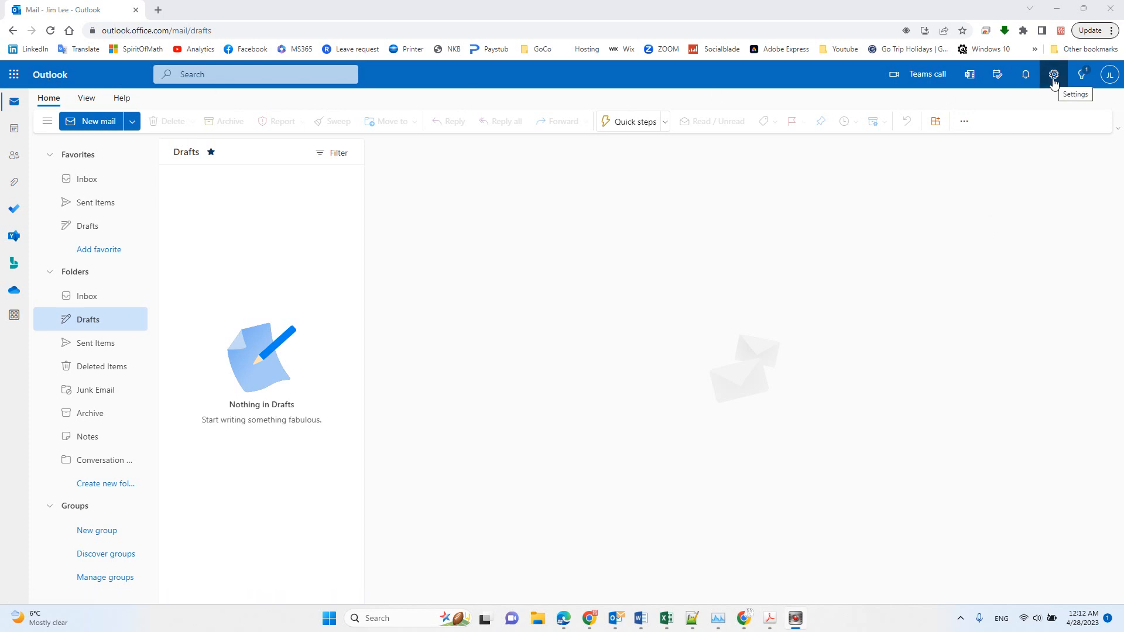
Step: From the Settings gear, open all Outlook settings on the Mail Layout page
{"action": "left_click", "coordinate": [1053, 73]}
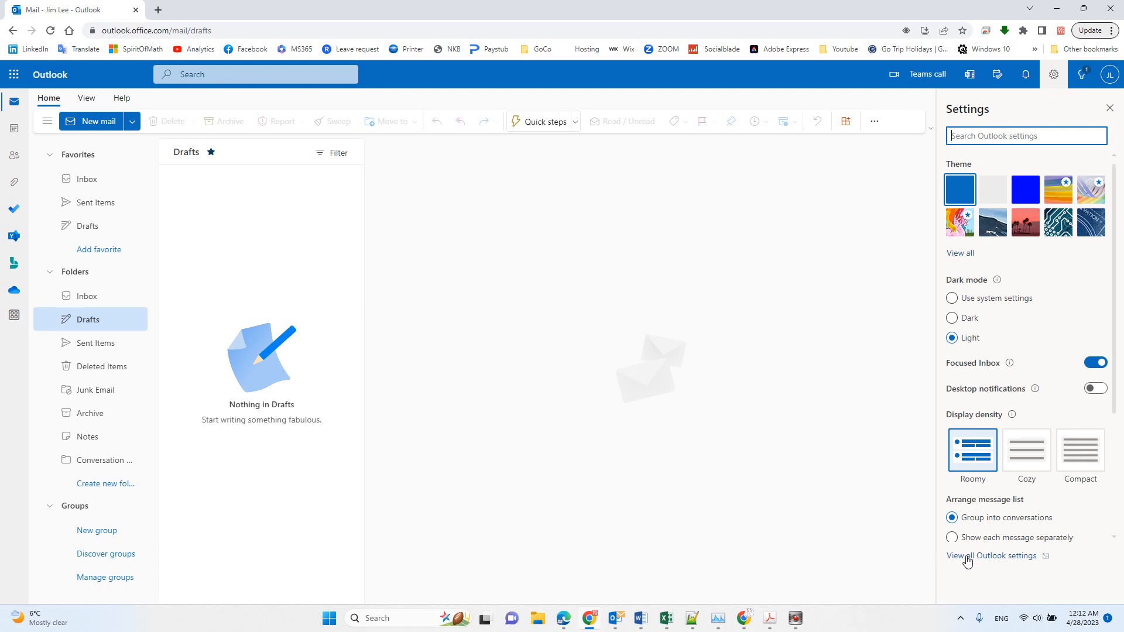
{"action": "mouse_move", "coordinate": [1011, 565]}
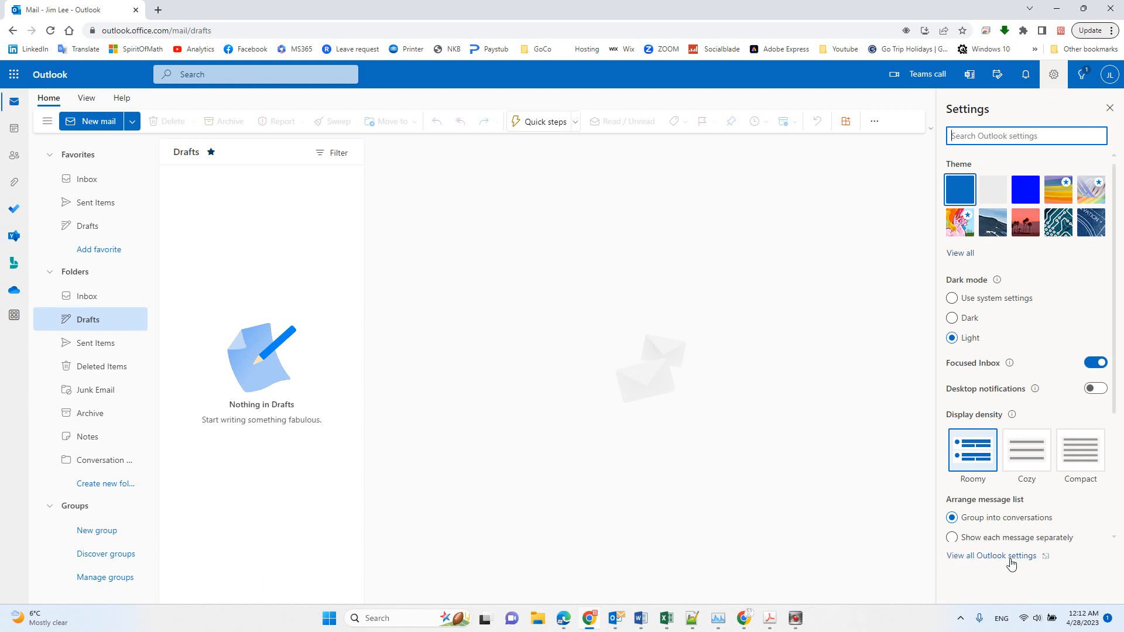
{"action": "left_click", "coordinate": [990, 556]}
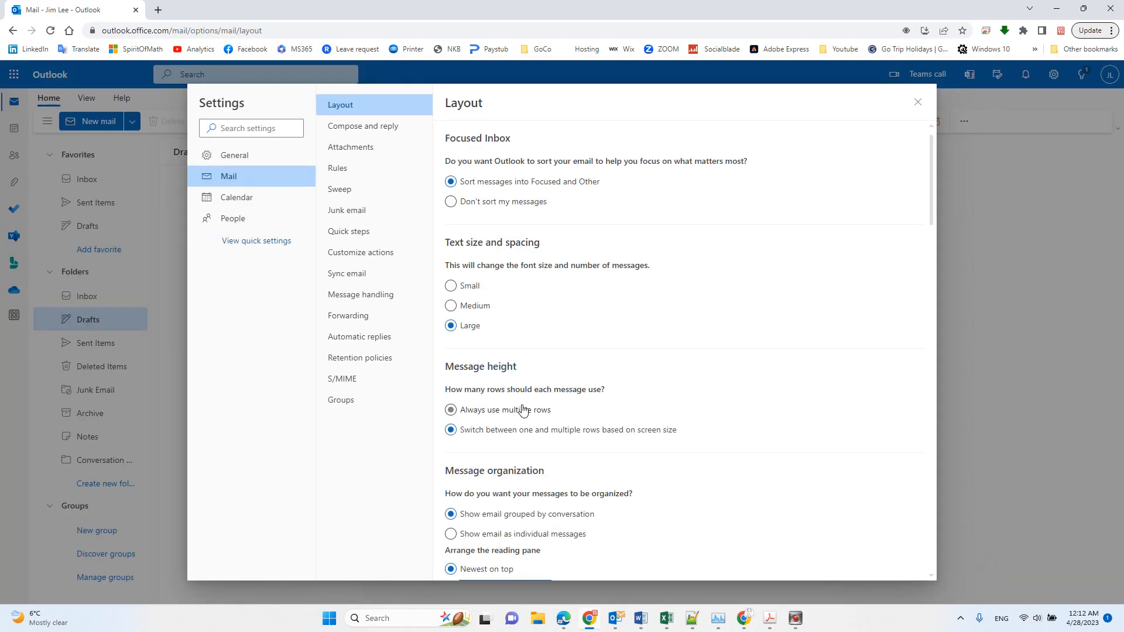
{"action": "left_click", "coordinate": [450, 429]}
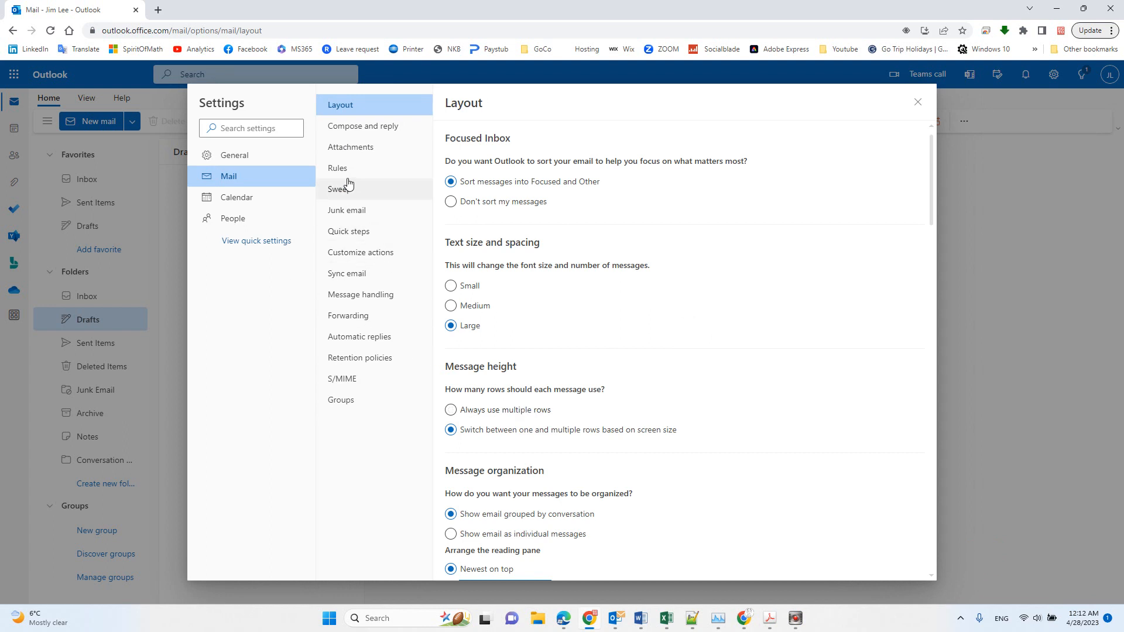
Step: Open the Rules page under Mail settings, which shows no existing rules
{"action": "left_click", "coordinate": [337, 171]}
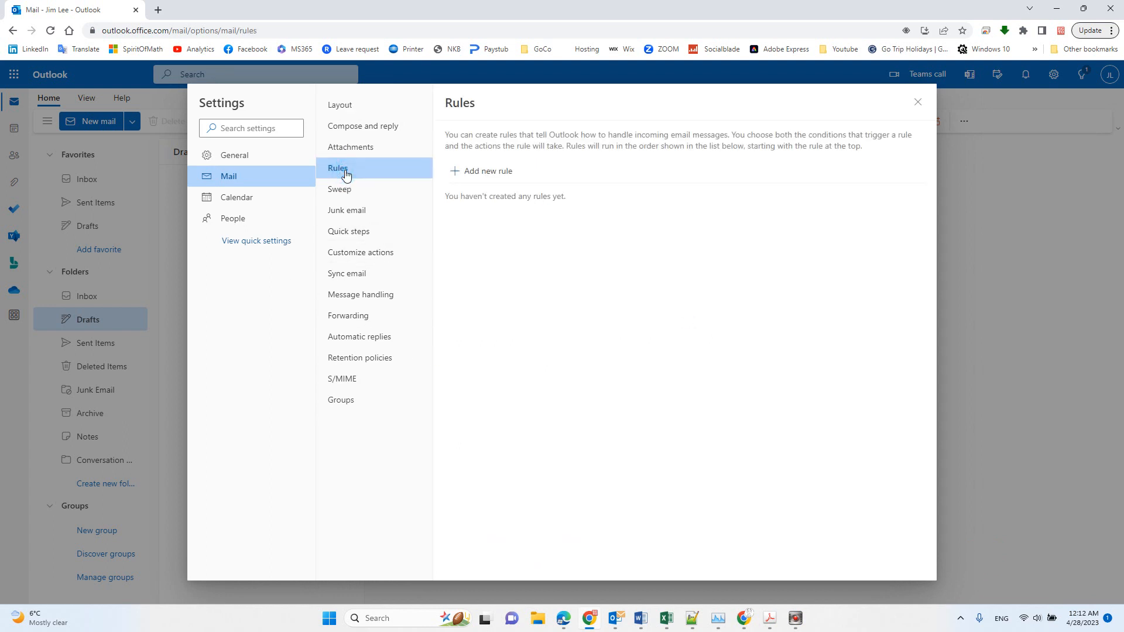
{"action": "mouse_move", "coordinate": [663, 137]}
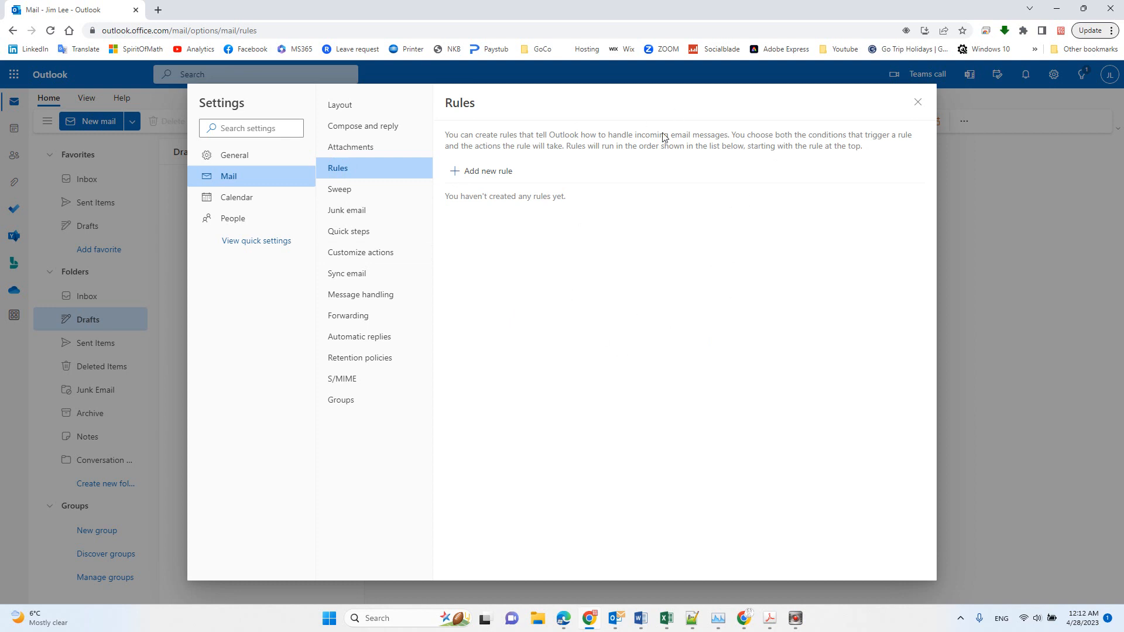
{"action": "mouse_move", "coordinate": [604, 217]}
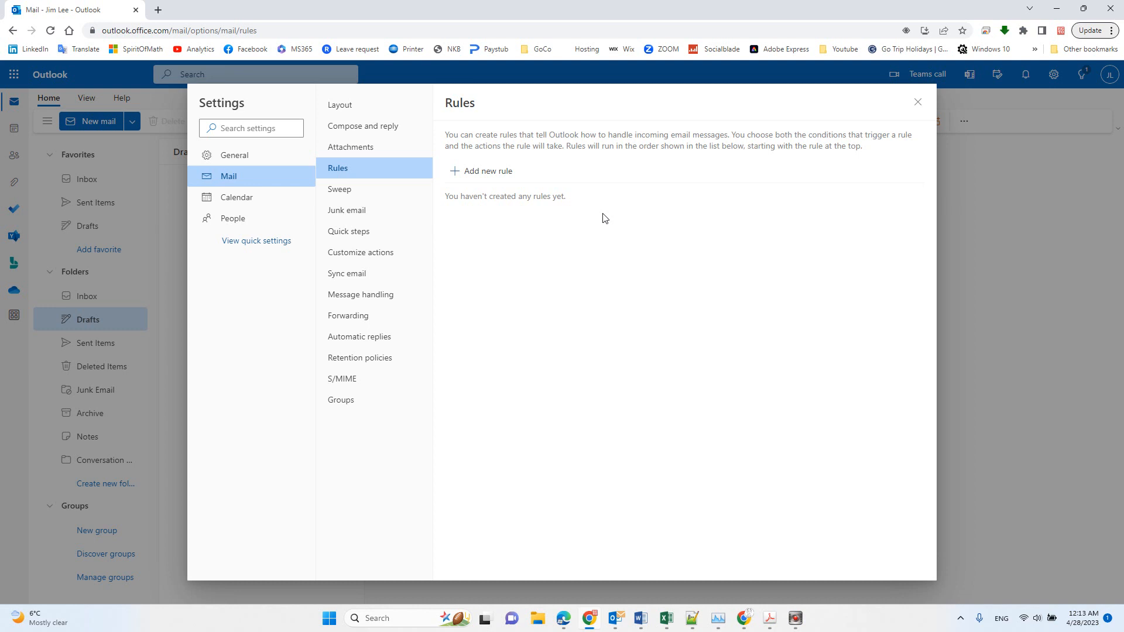
{"action": "mouse_move", "coordinate": [483, 172]}
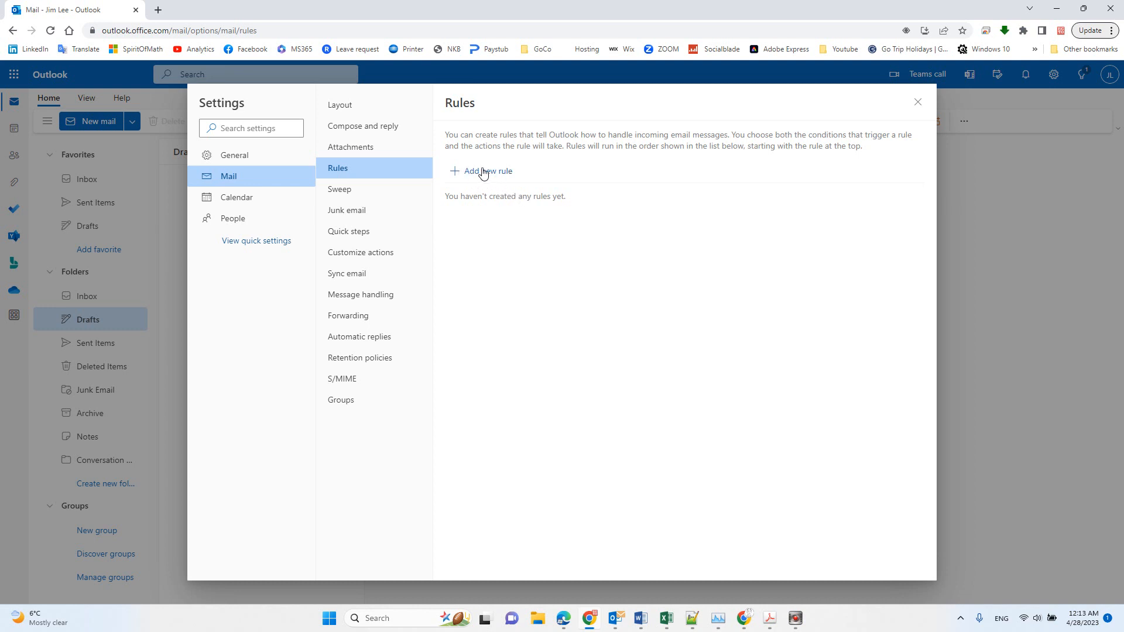
{"action": "mouse_move", "coordinate": [501, 175]}
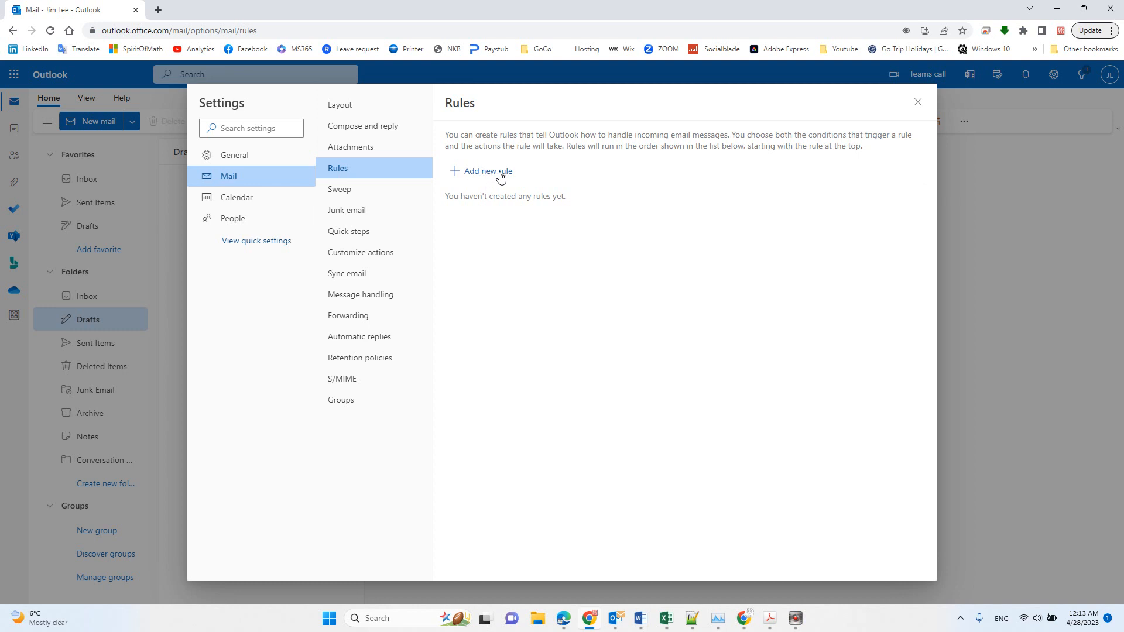
Step: Add a new mail rule and begin typing the name 'Forward'
{"action": "left_click", "coordinate": [480, 171]}
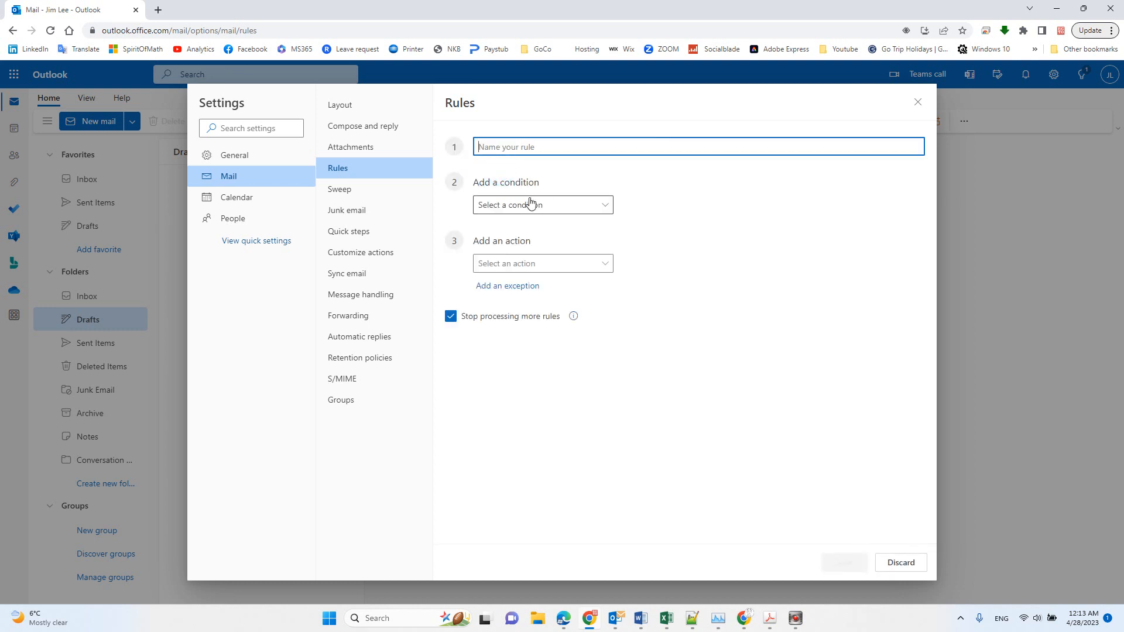
{"action": "type", "text": "F"}
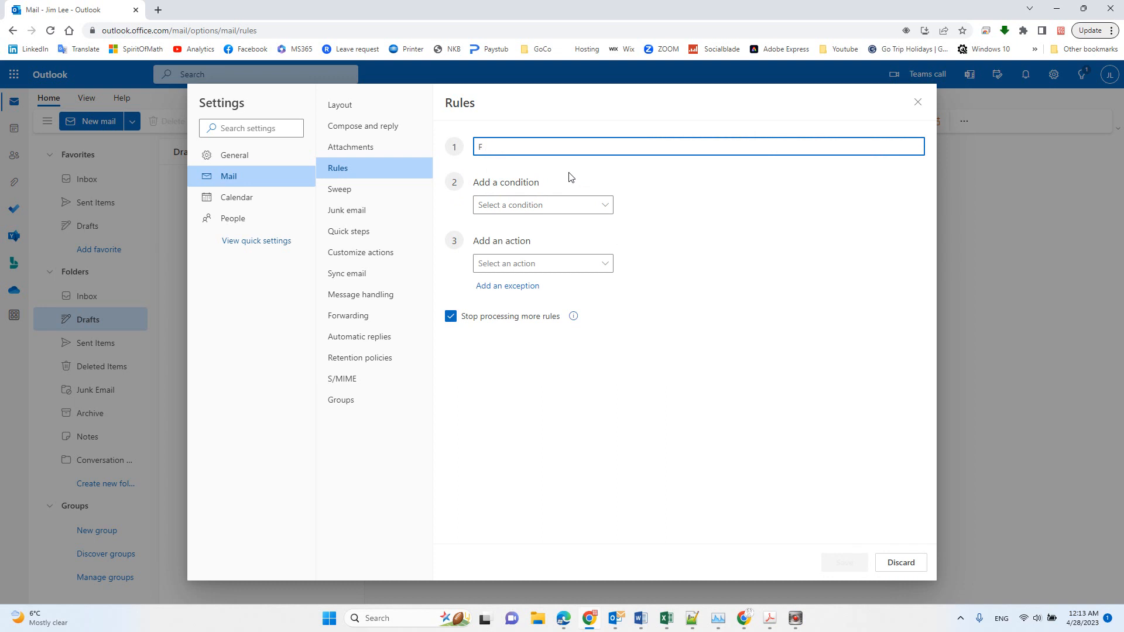
{"action": "type", "text": "orw"}
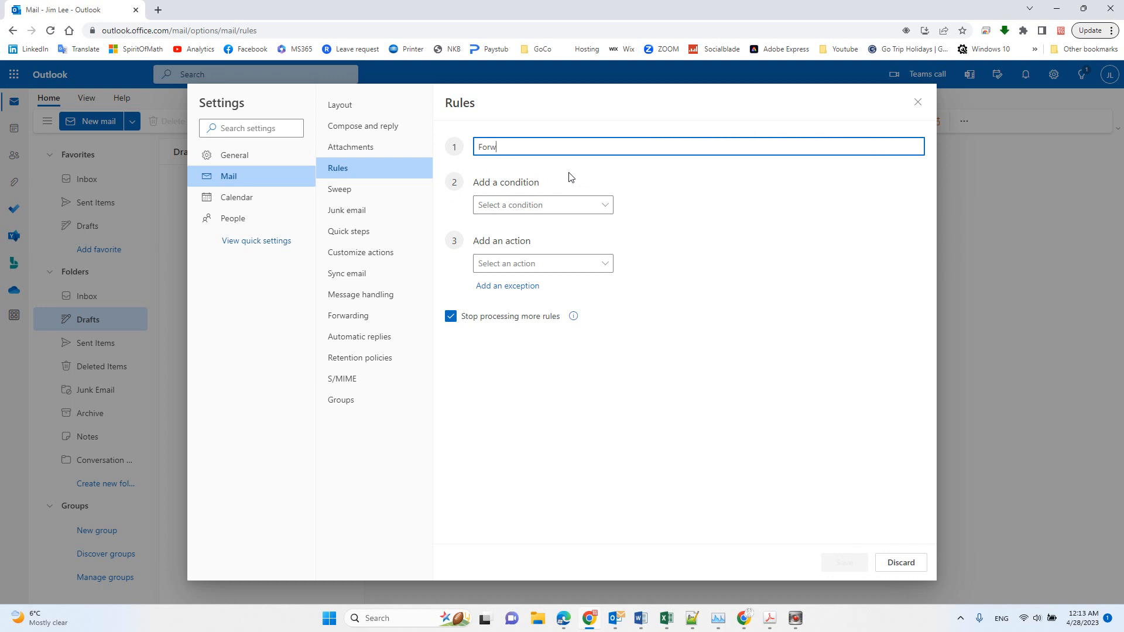
Step: Finish naming the rule 'Forward' and browse the condition list for Apply to all messages
{"action": "type", "text": "ard"}
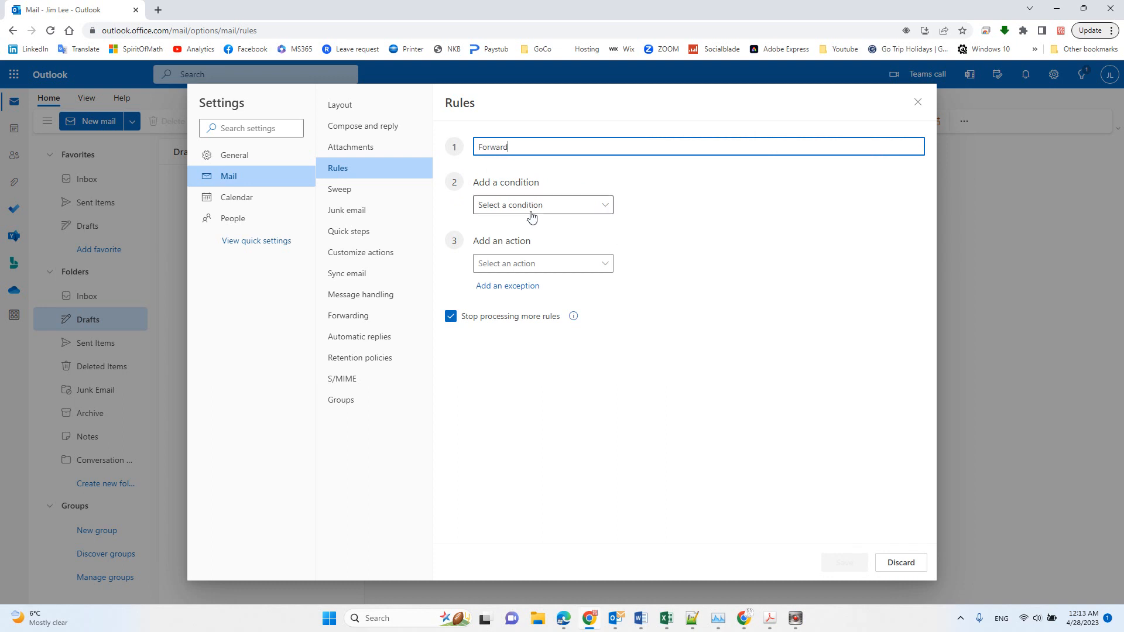
{"action": "left_click", "coordinate": [540, 204]}
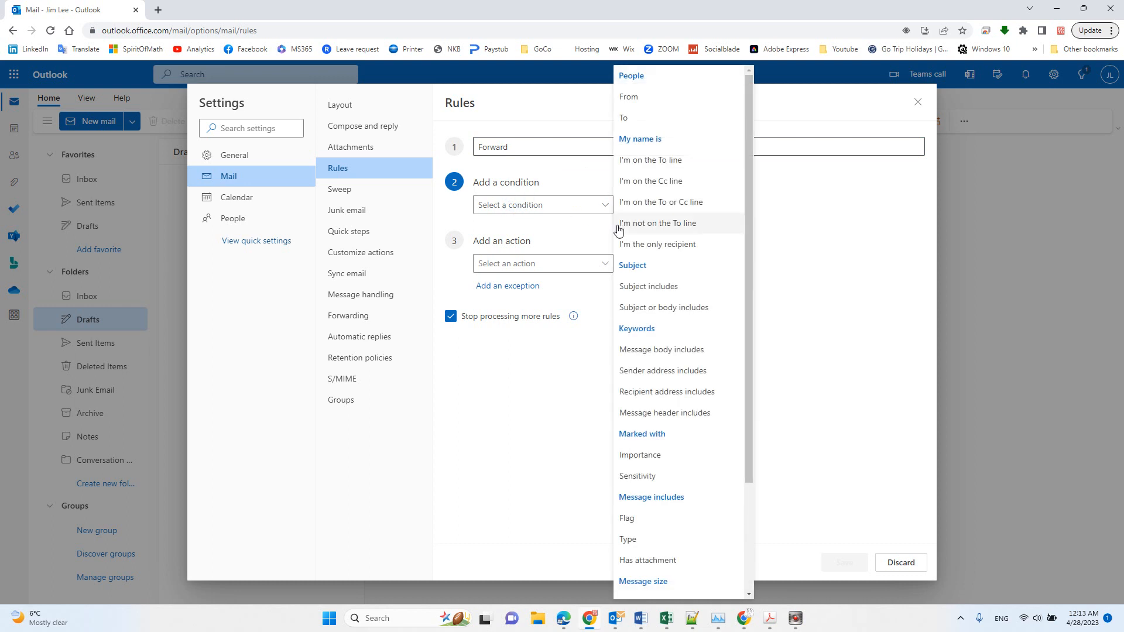
{"action": "mouse_move", "coordinate": [647, 96]}
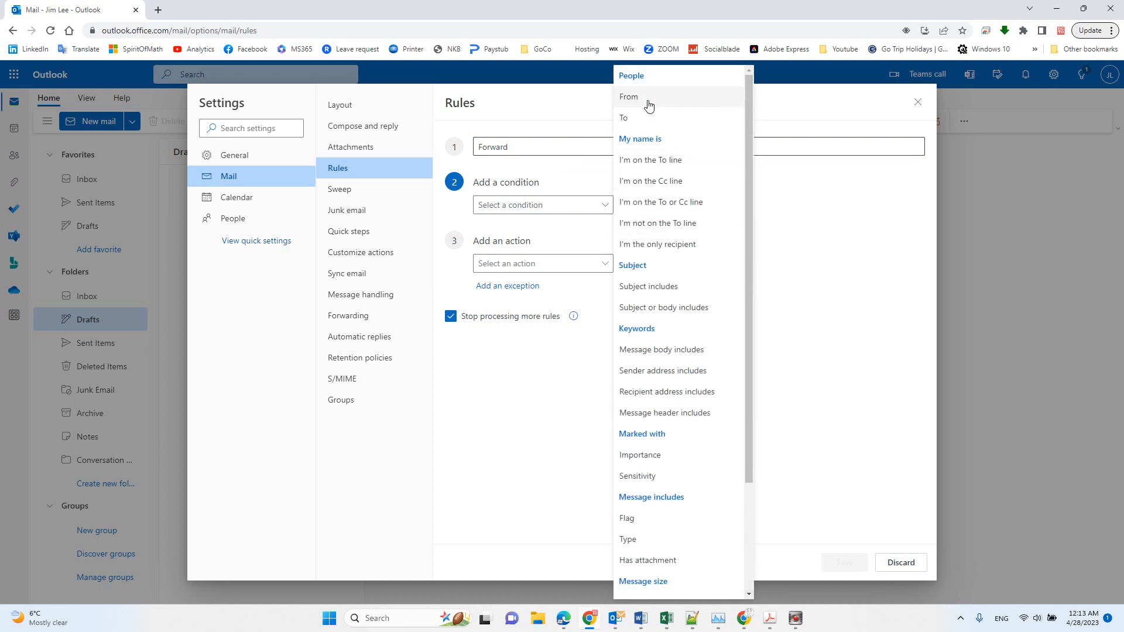
{"action": "mouse_move", "coordinate": [686, 262]}
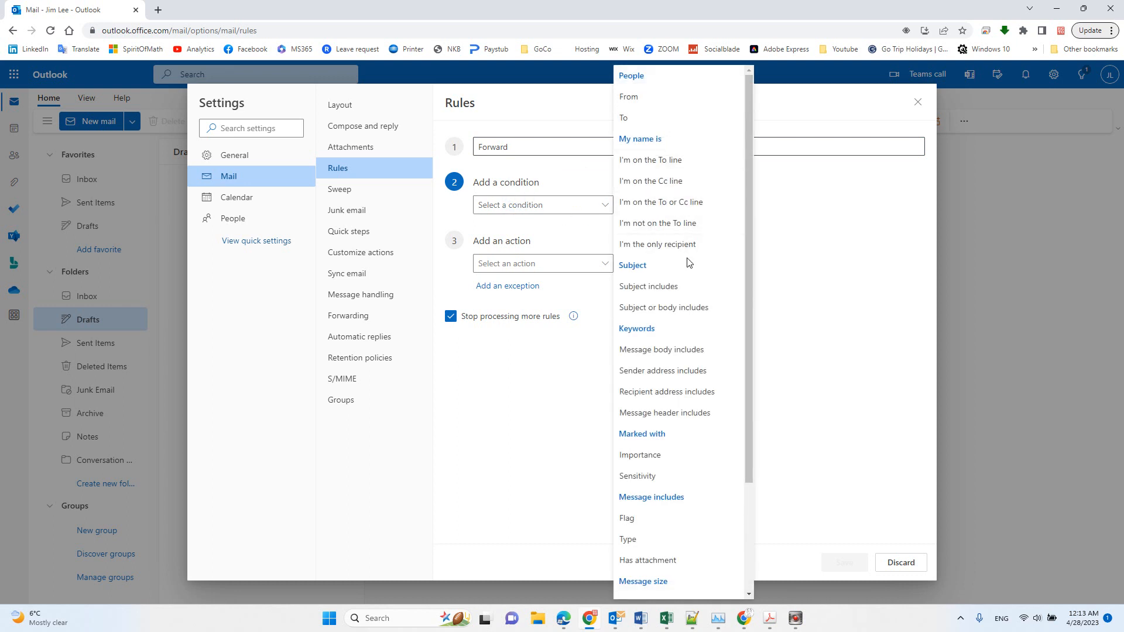
{"action": "scroll", "scroll_direction": "down", "scroll_amount": 3}
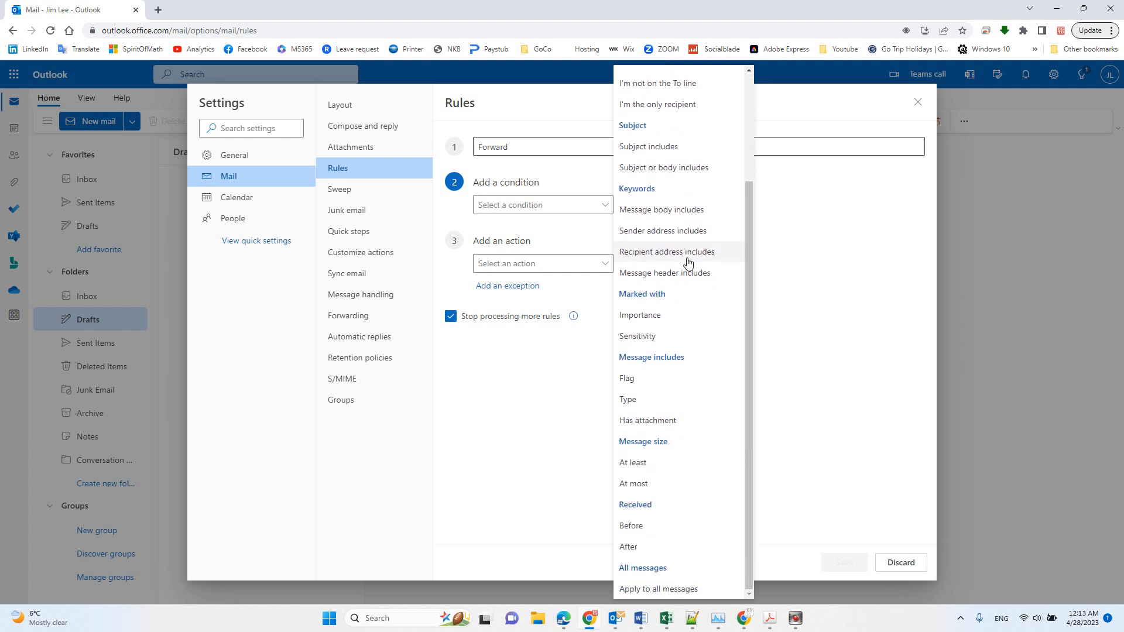
{"action": "mouse_move", "coordinate": [661, 579]}
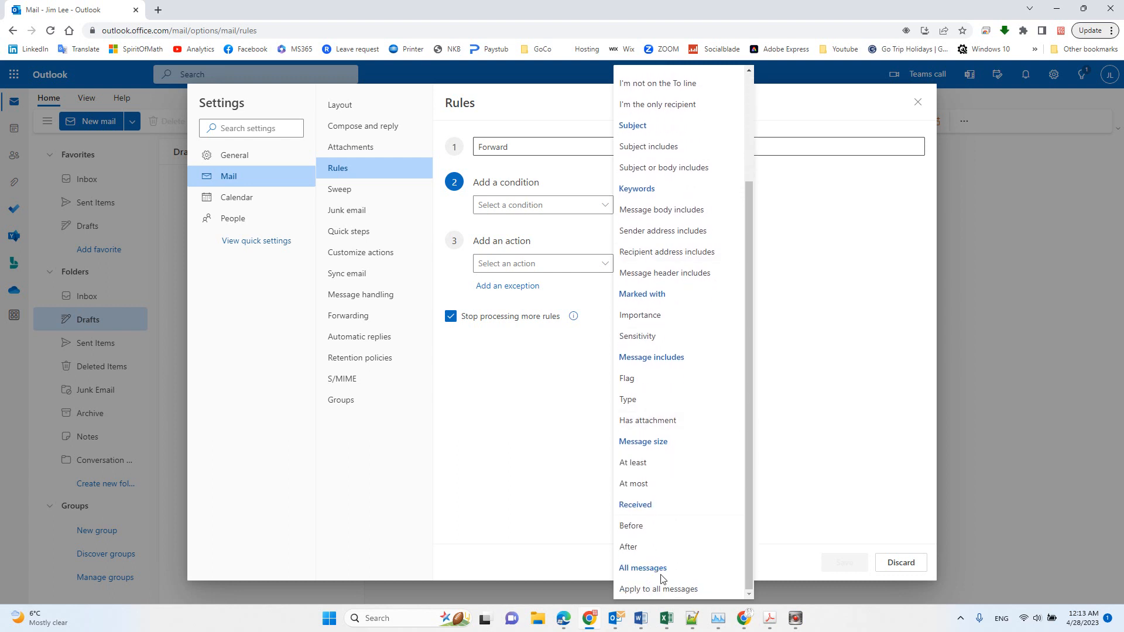
{"action": "mouse_move", "coordinate": [646, 589]}
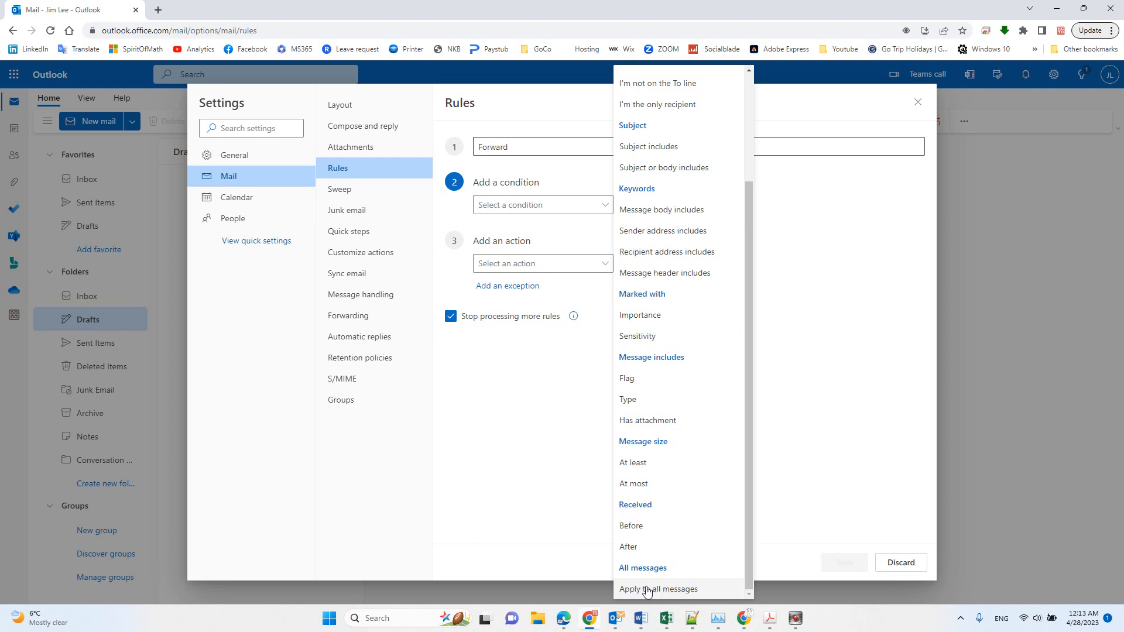
{"action": "mouse_move", "coordinate": [659, 590]}
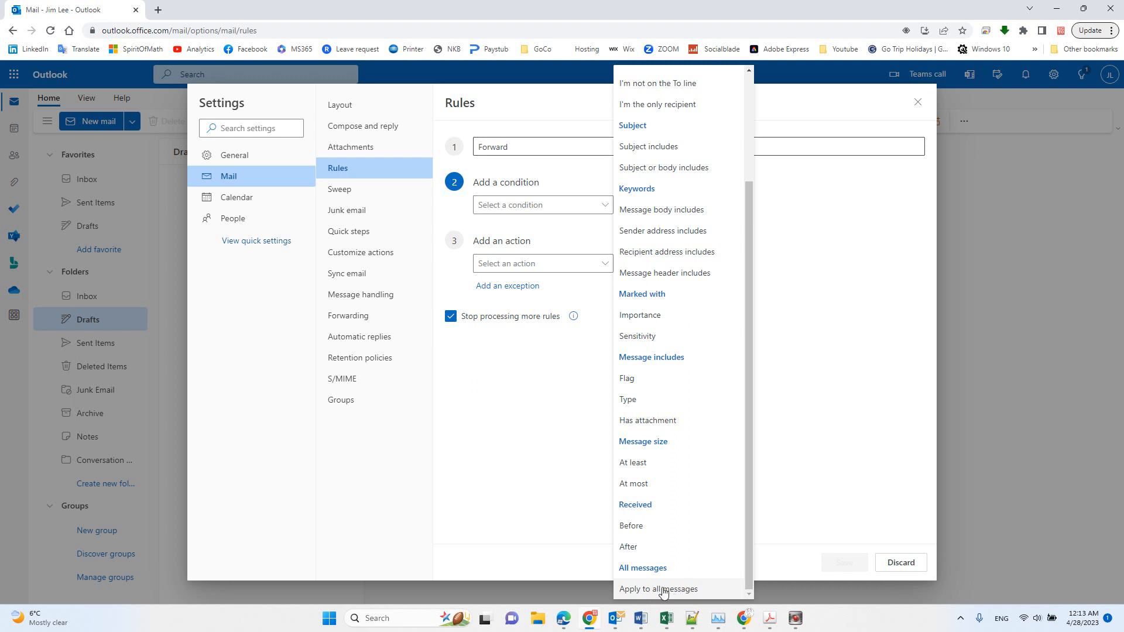
{"action": "scroll", "scroll_direction": "up", "scroll_amount": 3}
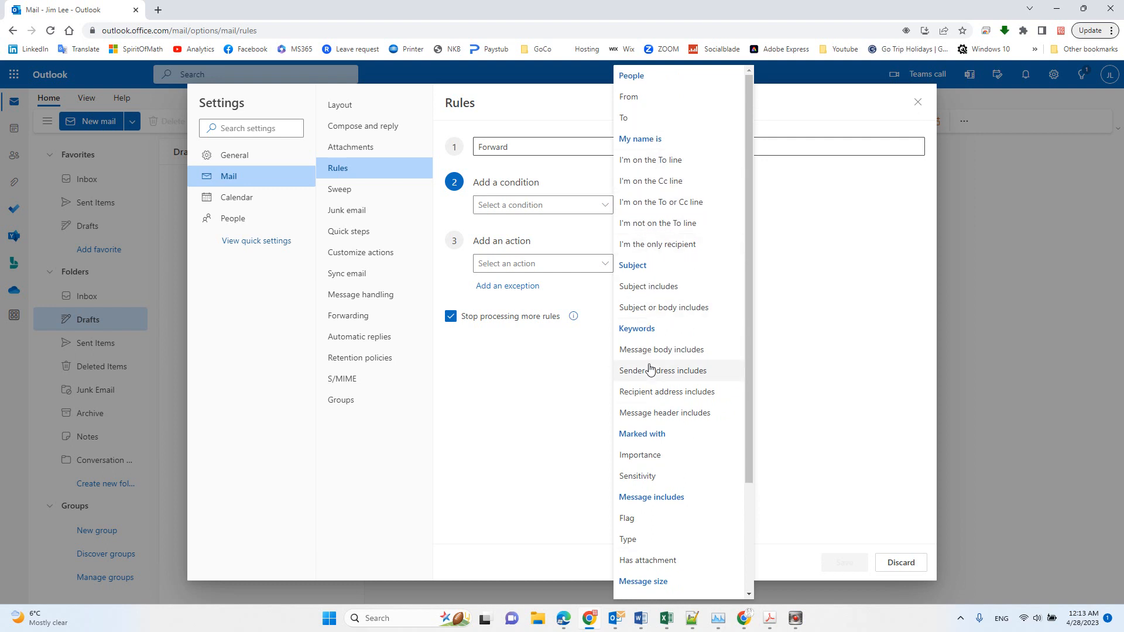
{"action": "mouse_move", "coordinate": [688, 392]}
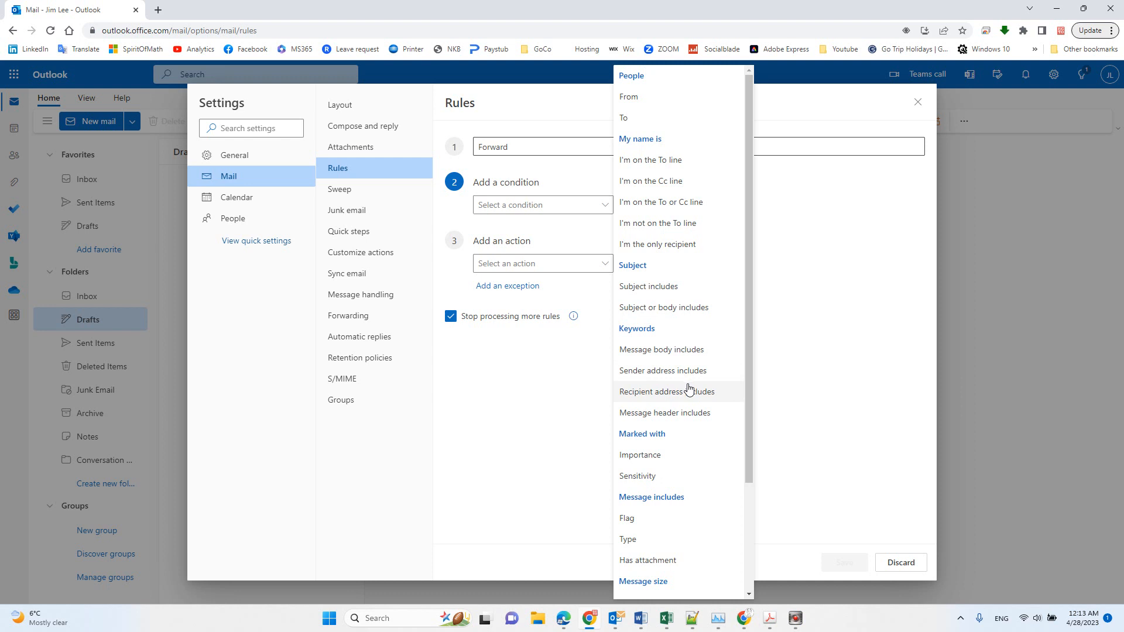
{"action": "scroll", "scroll_direction": "down", "scroll_amount": 3}
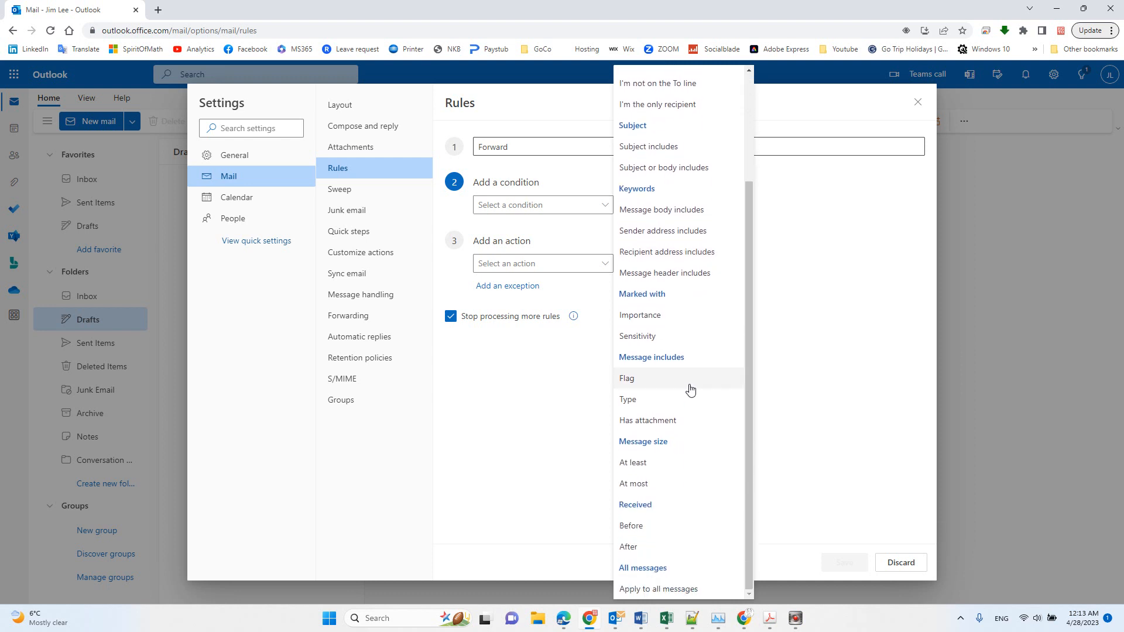
{"action": "mouse_move", "coordinate": [673, 482]}
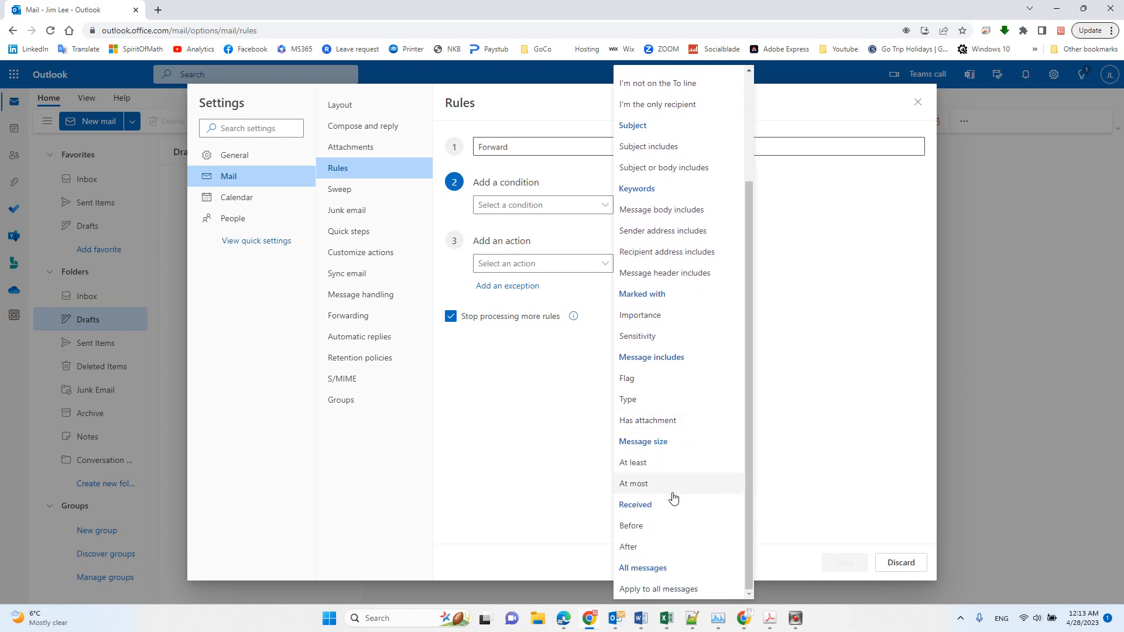
{"action": "mouse_move", "coordinate": [663, 529]}
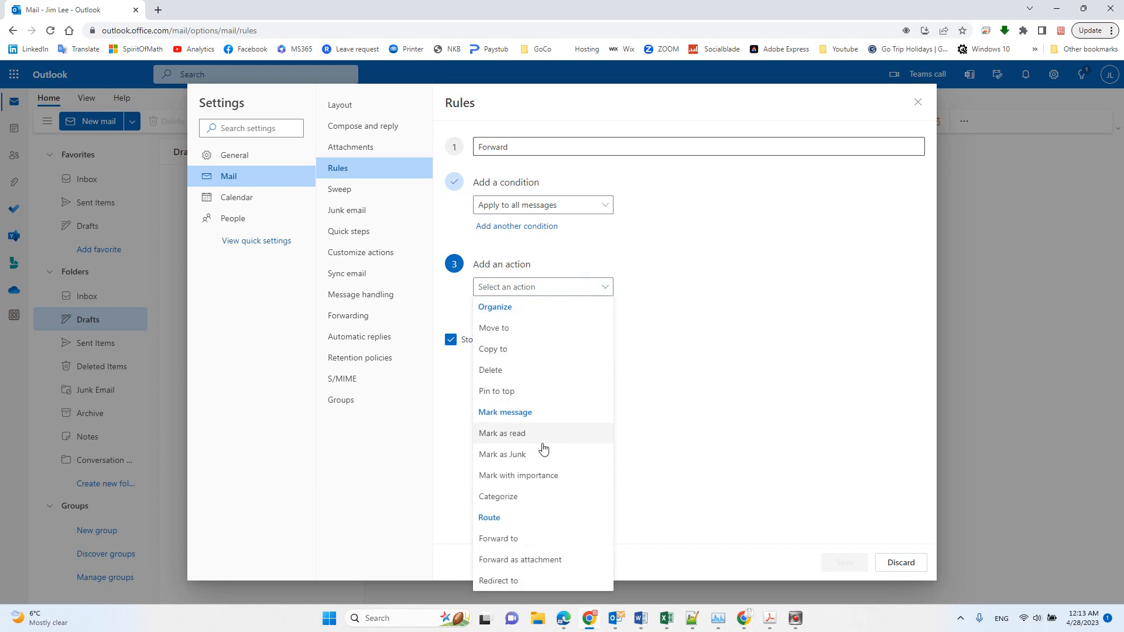
{"action": "mouse_move", "coordinate": [536, 530]}
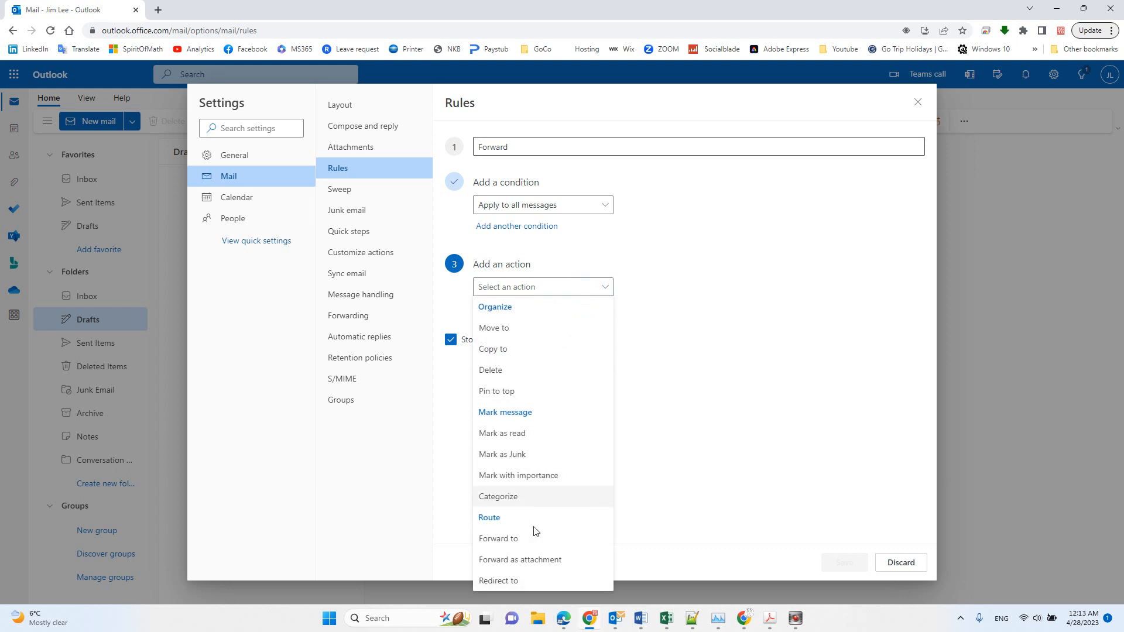
Step: Choose the Forward to action and type the outlook.com recipient address
{"action": "left_click", "coordinate": [497, 538]}
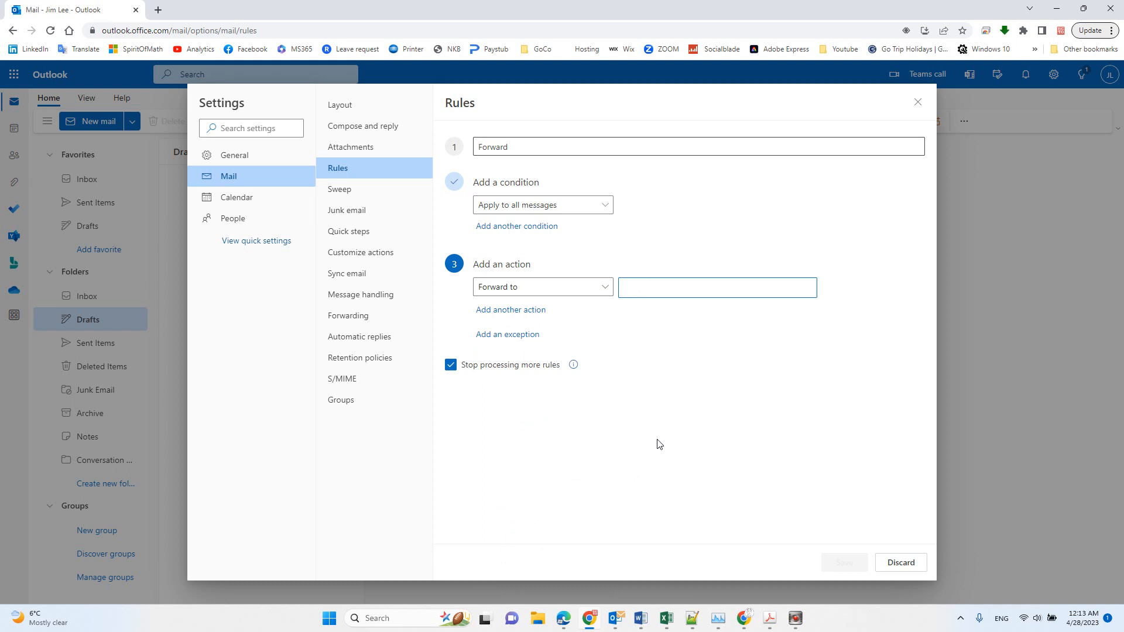
{"action": "left_click", "coordinate": [716, 287]}
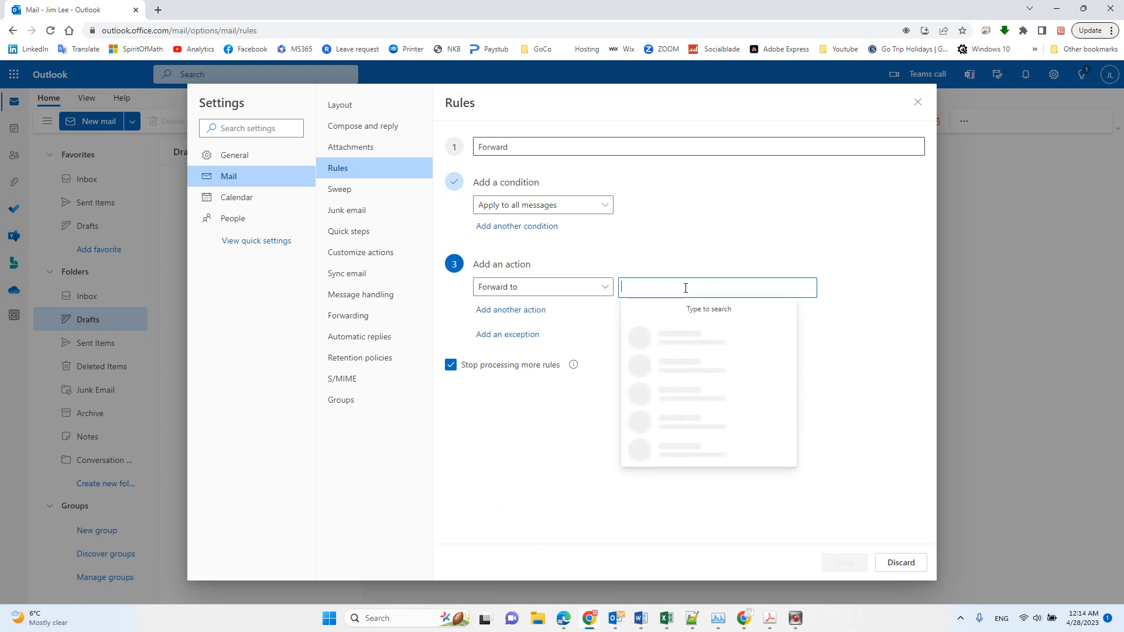
{"action": "left_click", "coordinate": [821, 313]}
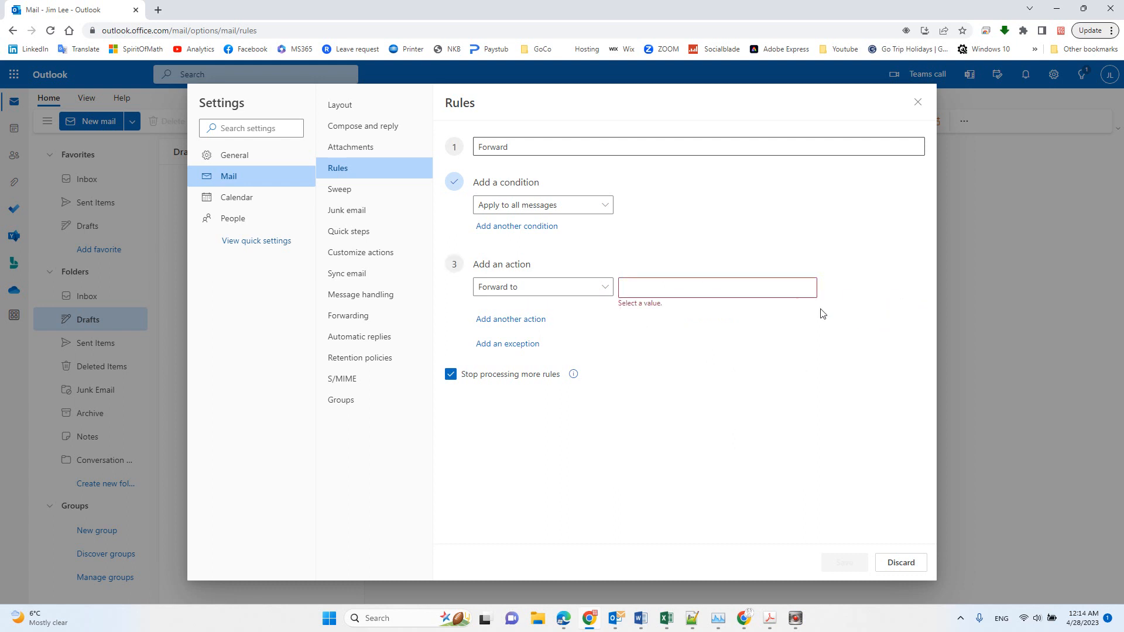
{"action": "left_click", "coordinate": [716, 287]}
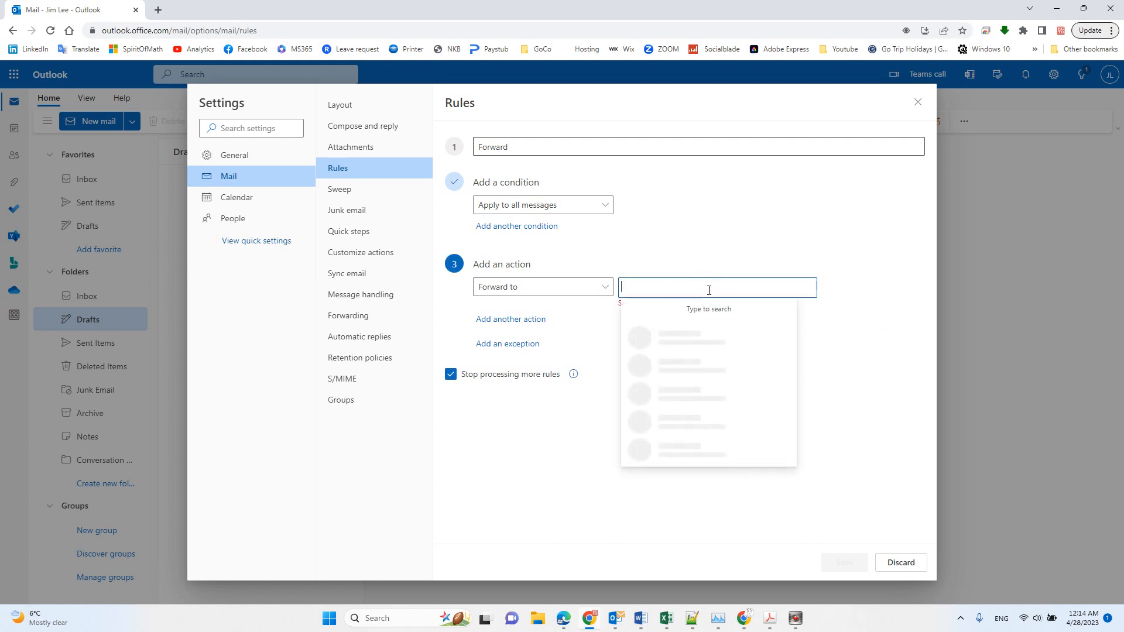
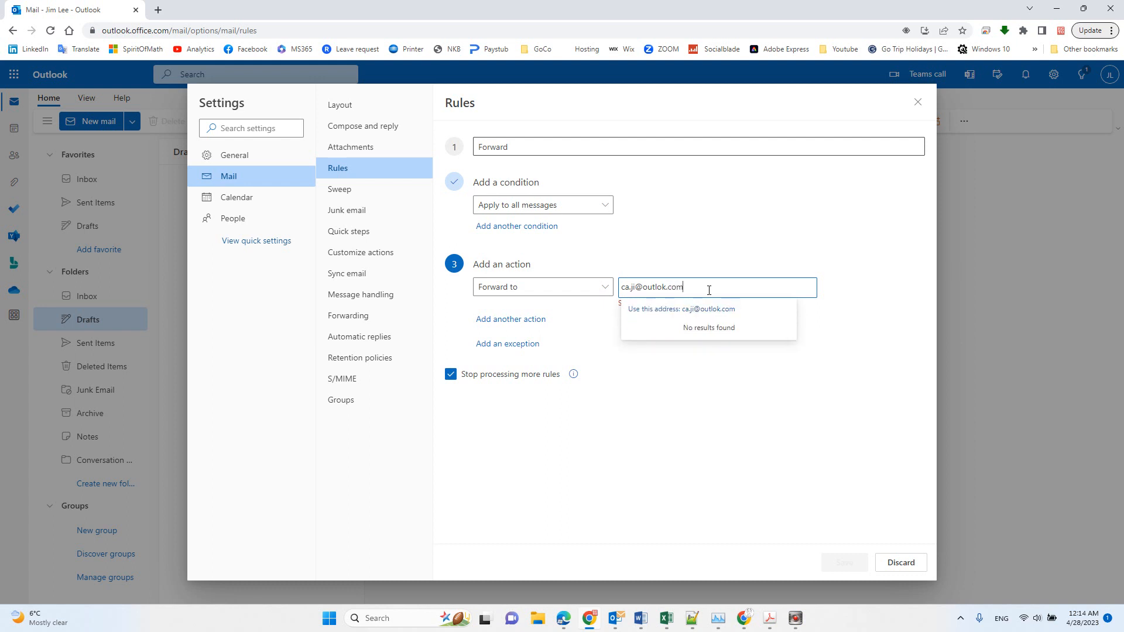
{"action": "mouse_move", "coordinate": [699, 300]}
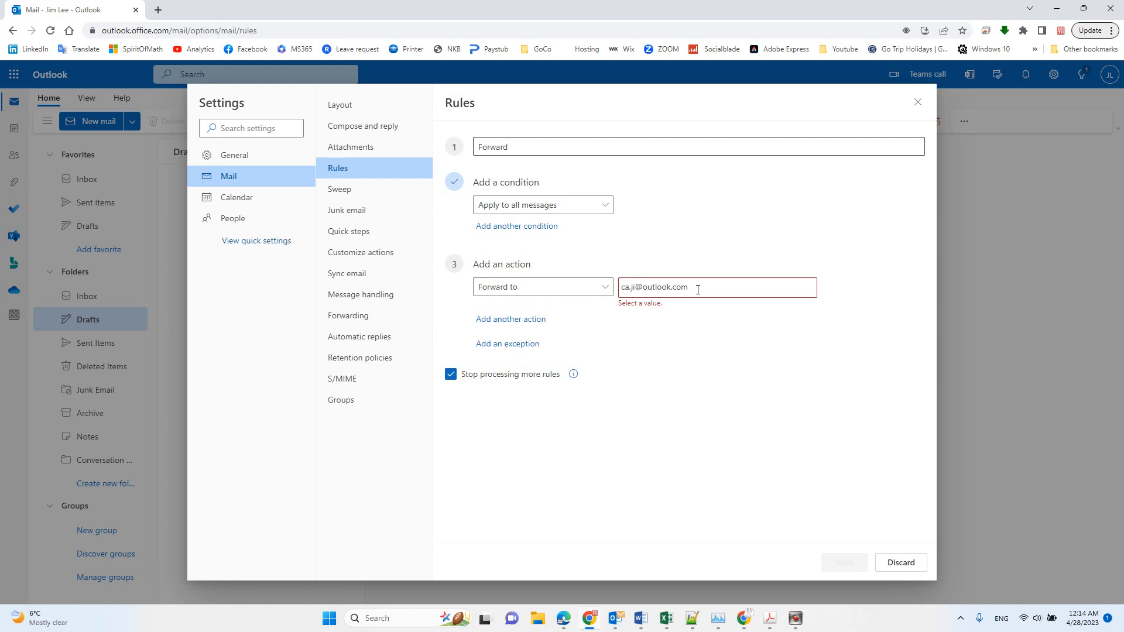
Step: Accept the typed outlook.com address as recipient and save the Forward rule
{"action": "left_click", "coordinate": [716, 287]}
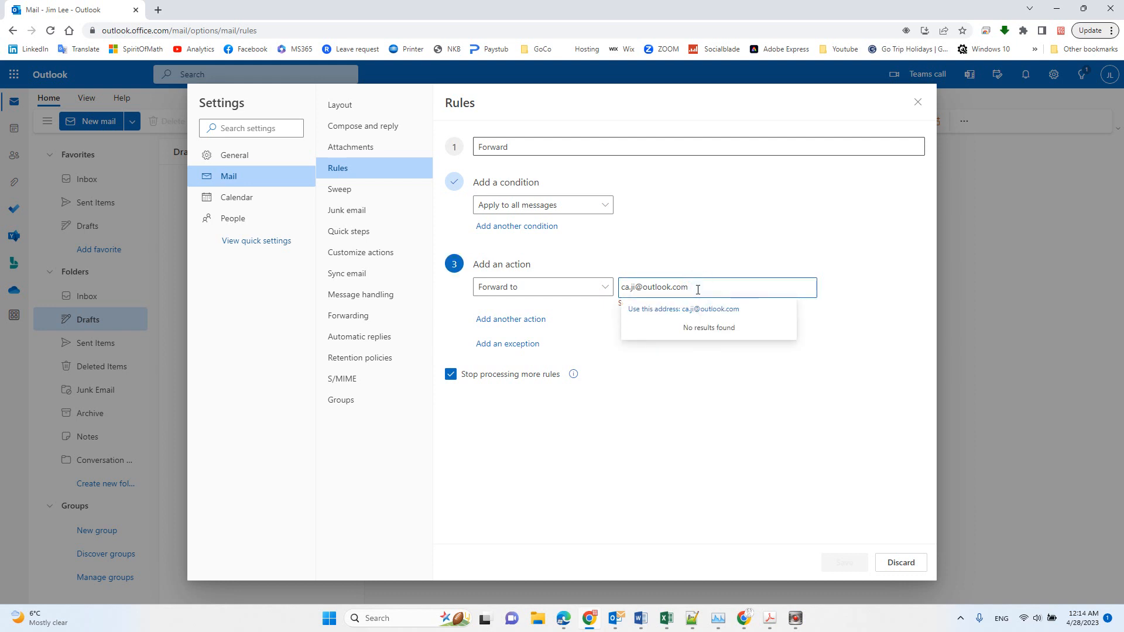
{"action": "left_click", "coordinate": [681, 309]}
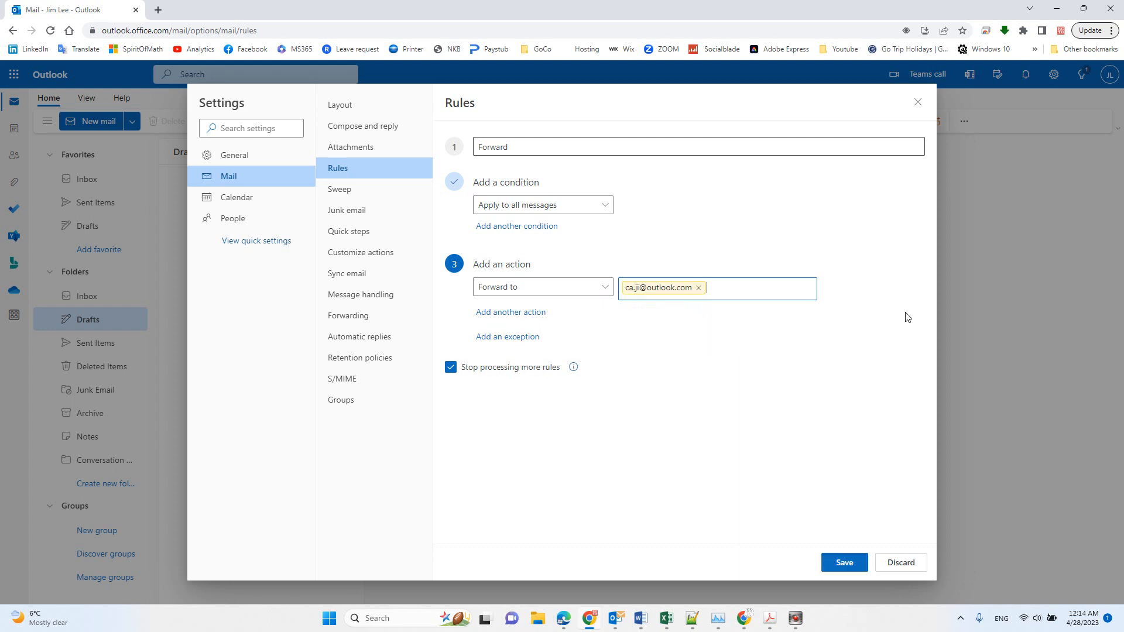
{"action": "mouse_move", "coordinate": [764, 293]}
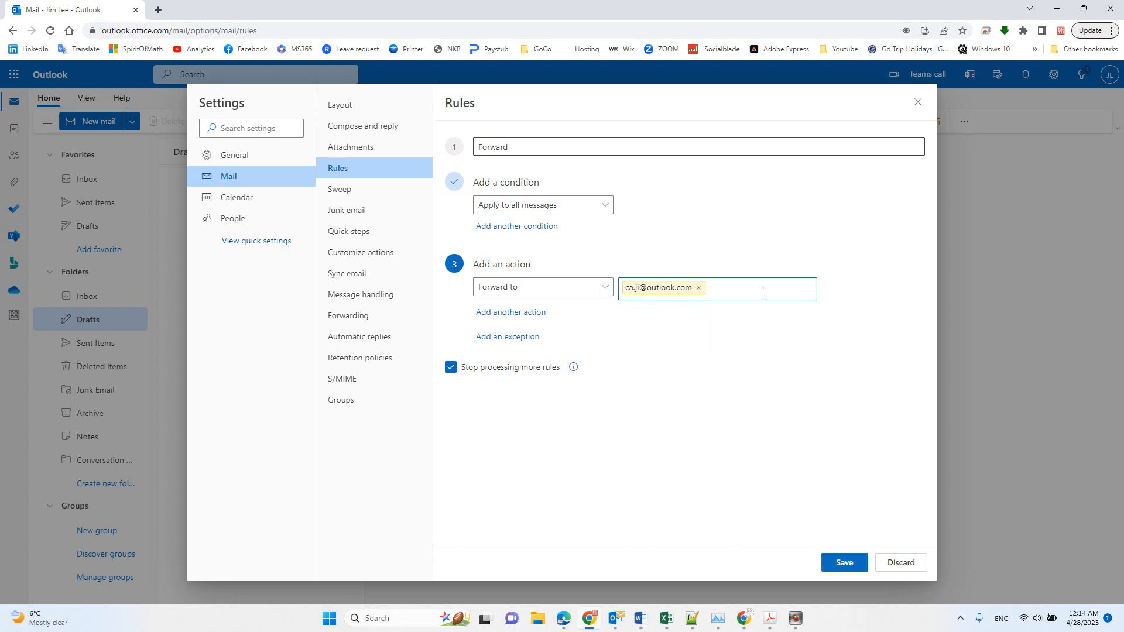
{"action": "mouse_move", "coordinate": [732, 337]}
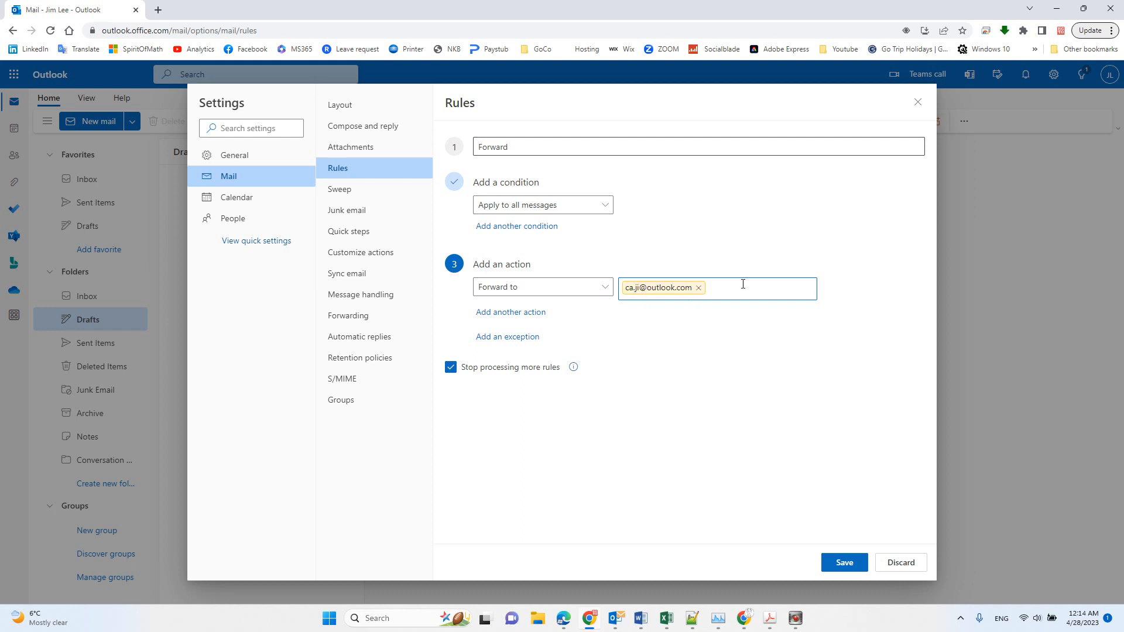
{"action": "left_click", "coordinate": [731, 287]}
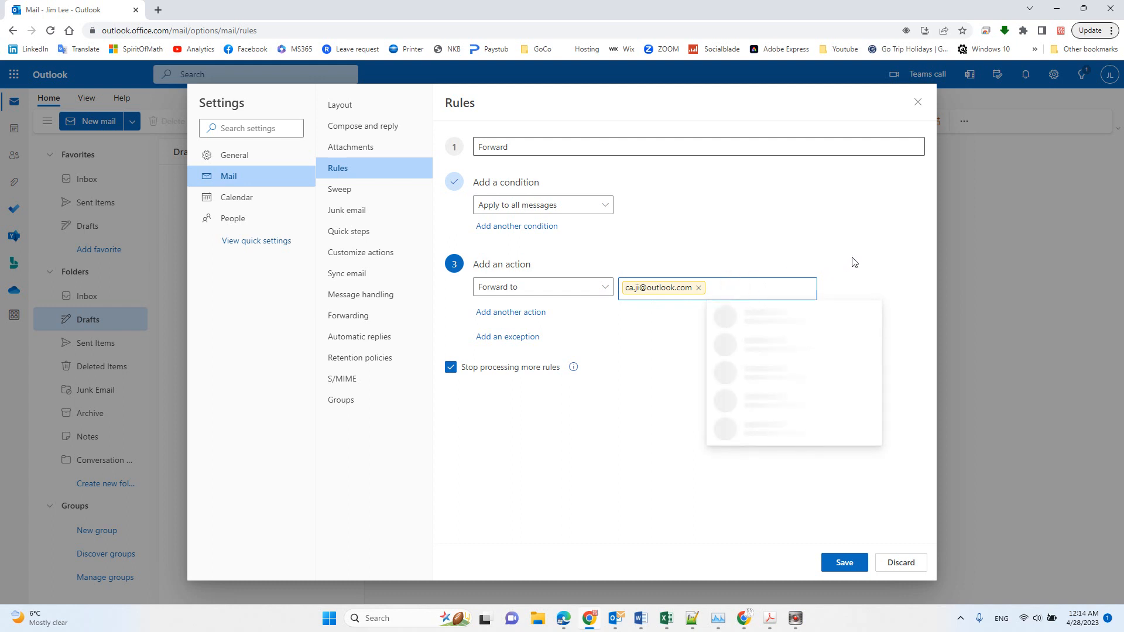
{"action": "left_click", "coordinate": [716, 288]}
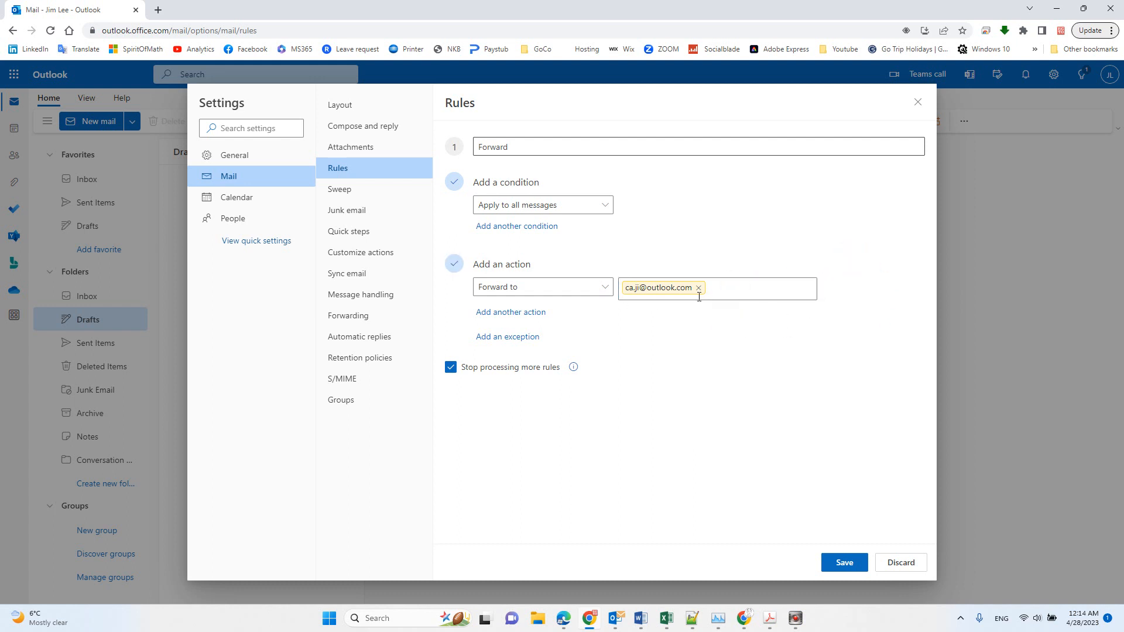
{"action": "mouse_move", "coordinate": [816, 315]}
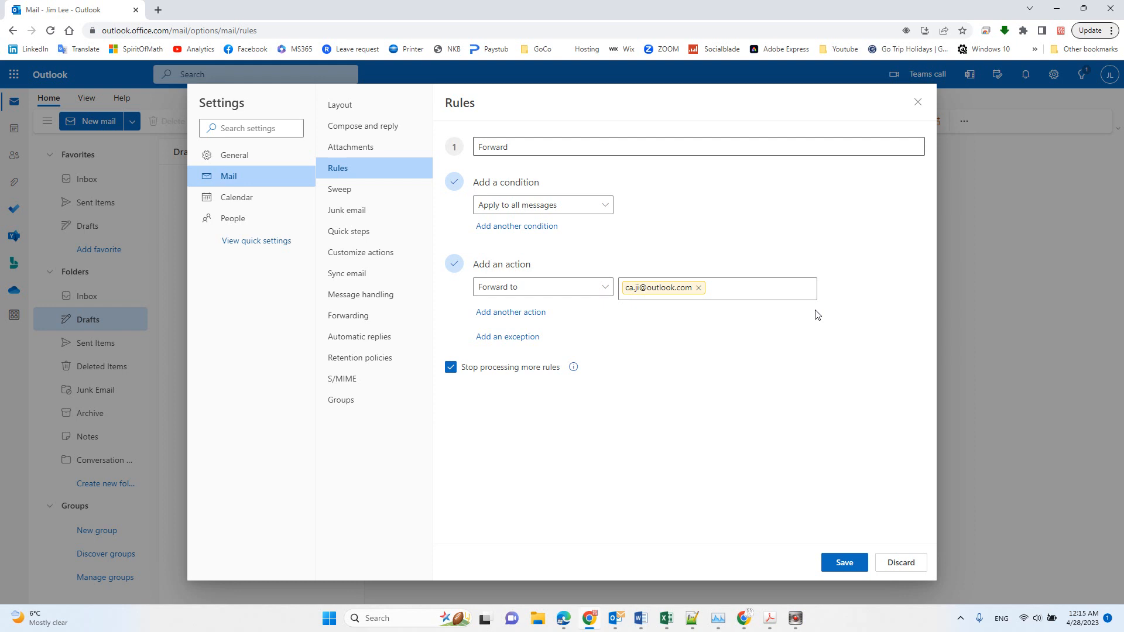
{"action": "mouse_move", "coordinate": [568, 354]}
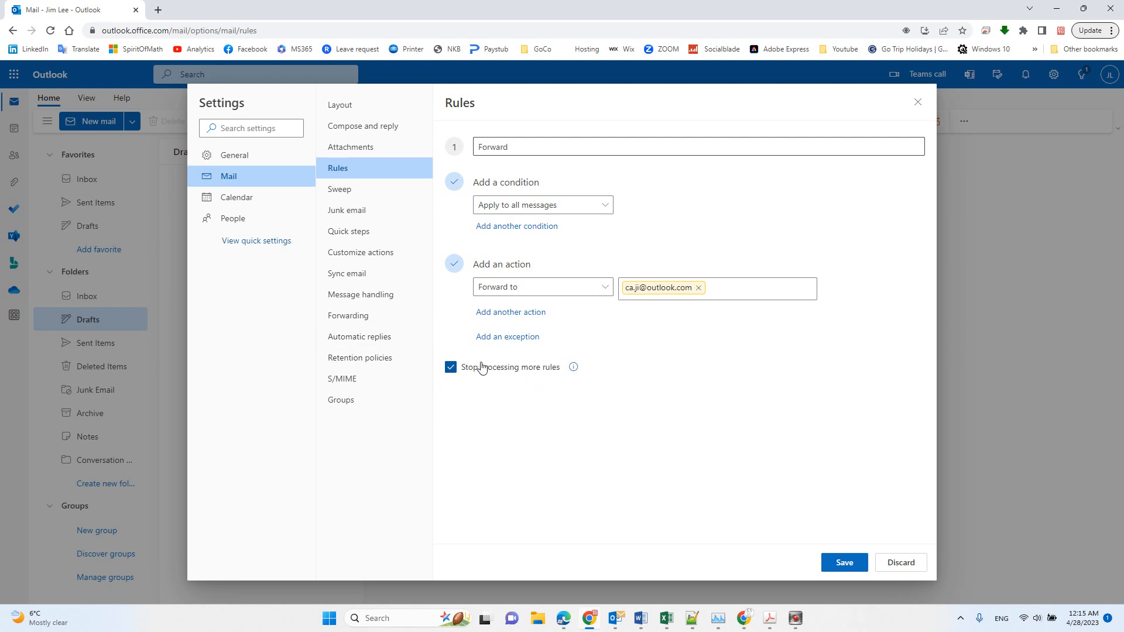
{"action": "mouse_move", "coordinate": [564, 376]}
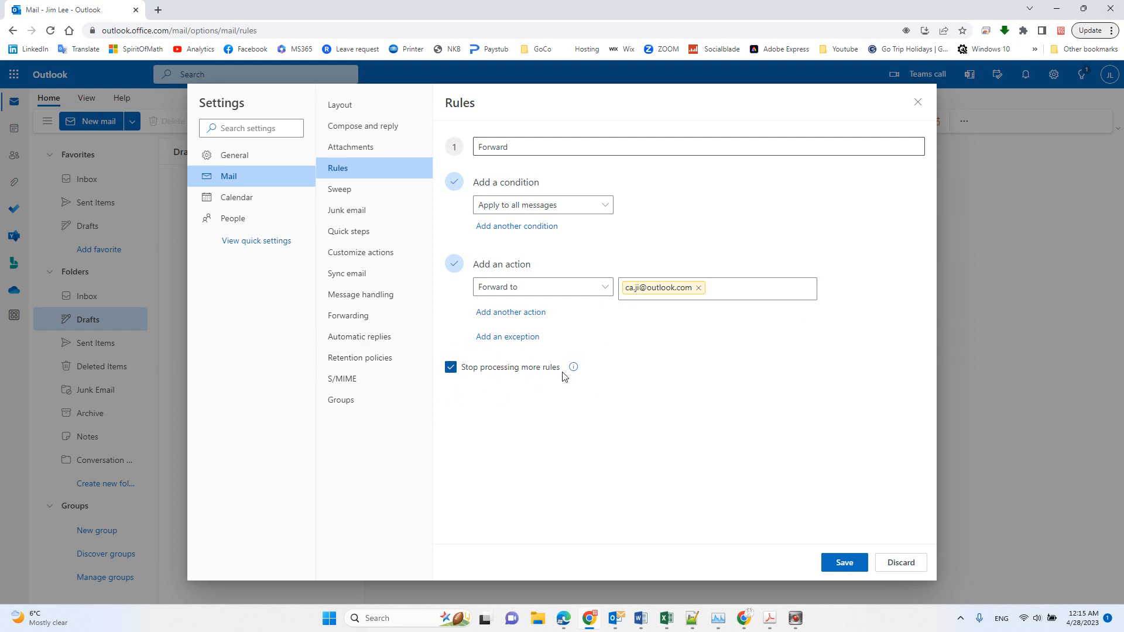
{"action": "mouse_move", "coordinate": [497, 379]}
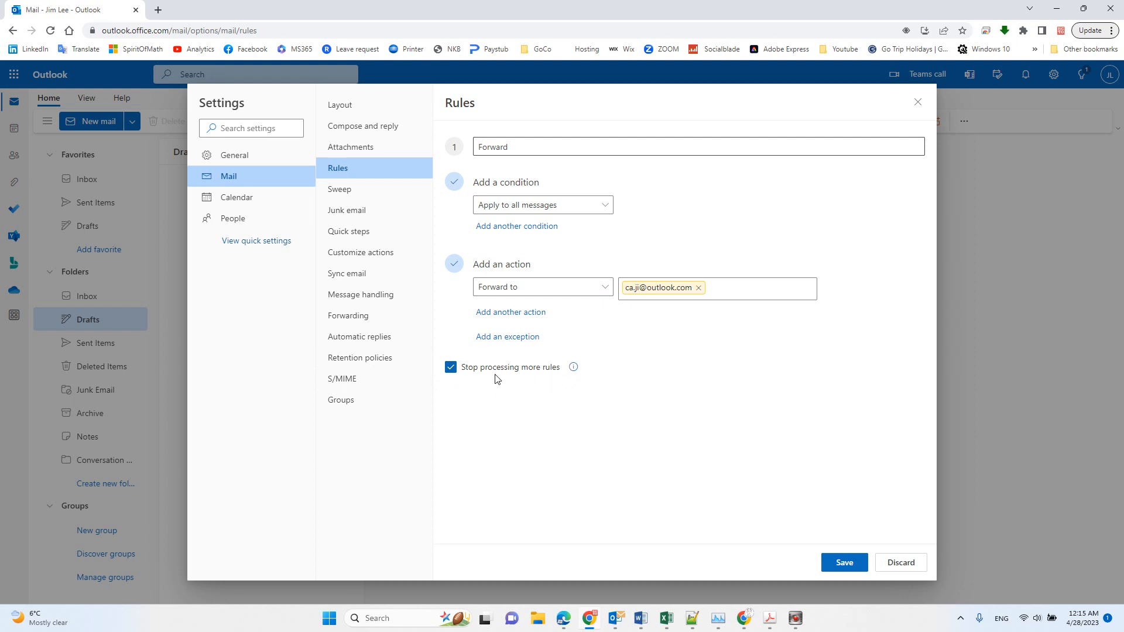
{"action": "mouse_move", "coordinate": [906, 593]}
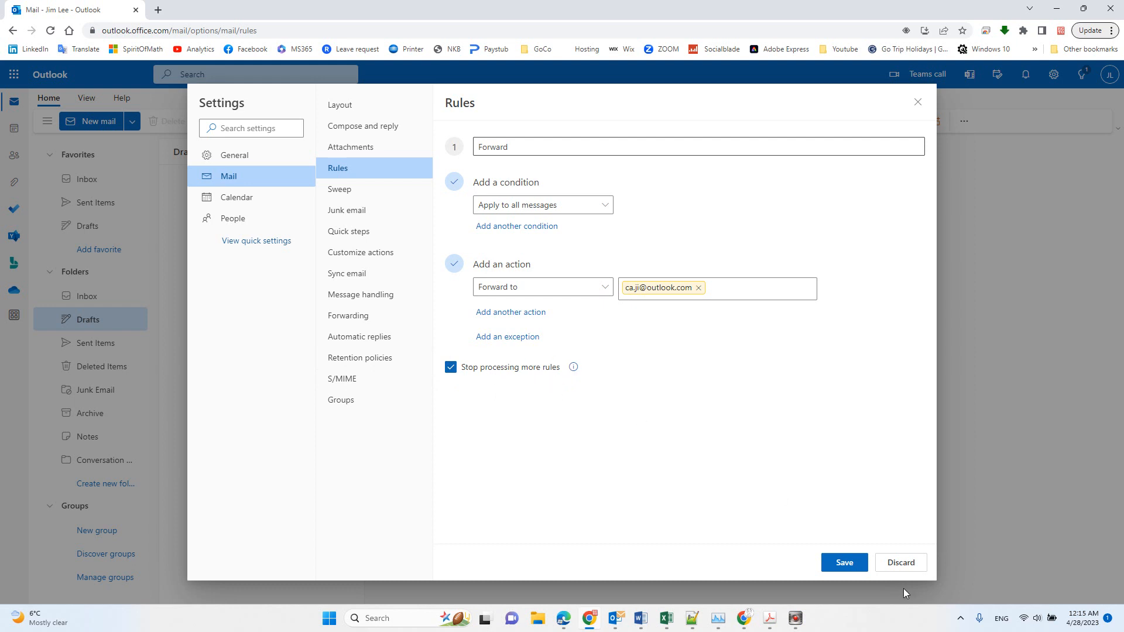
{"action": "left_click", "coordinate": [843, 562]}
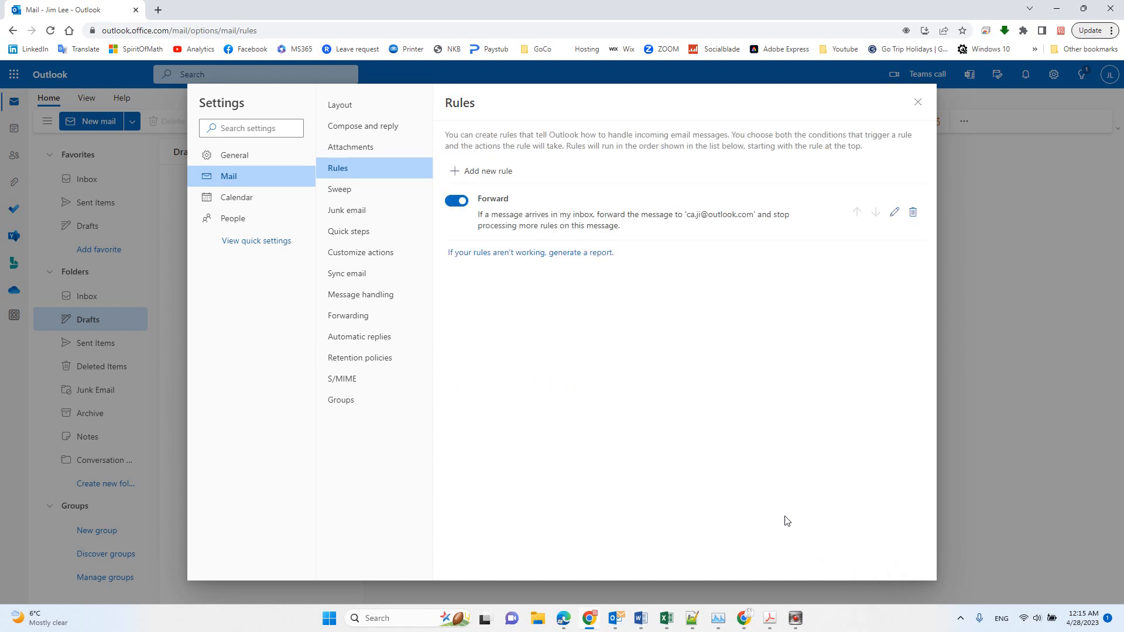
{"action": "mouse_move", "coordinate": [480, 205]}
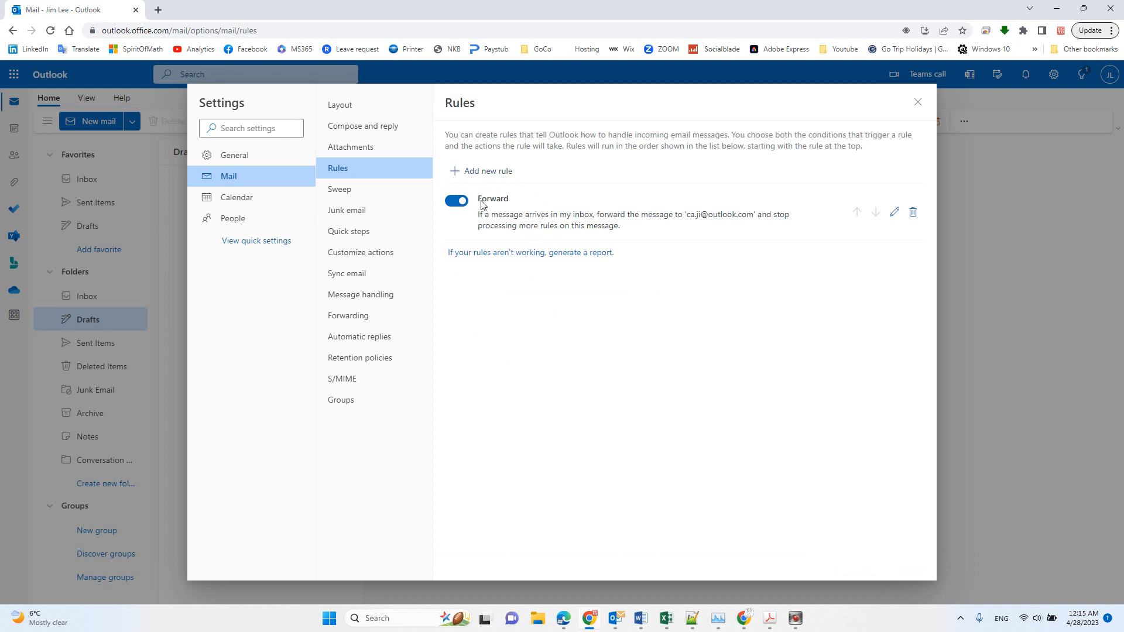
{"action": "mouse_move", "coordinate": [679, 279]}
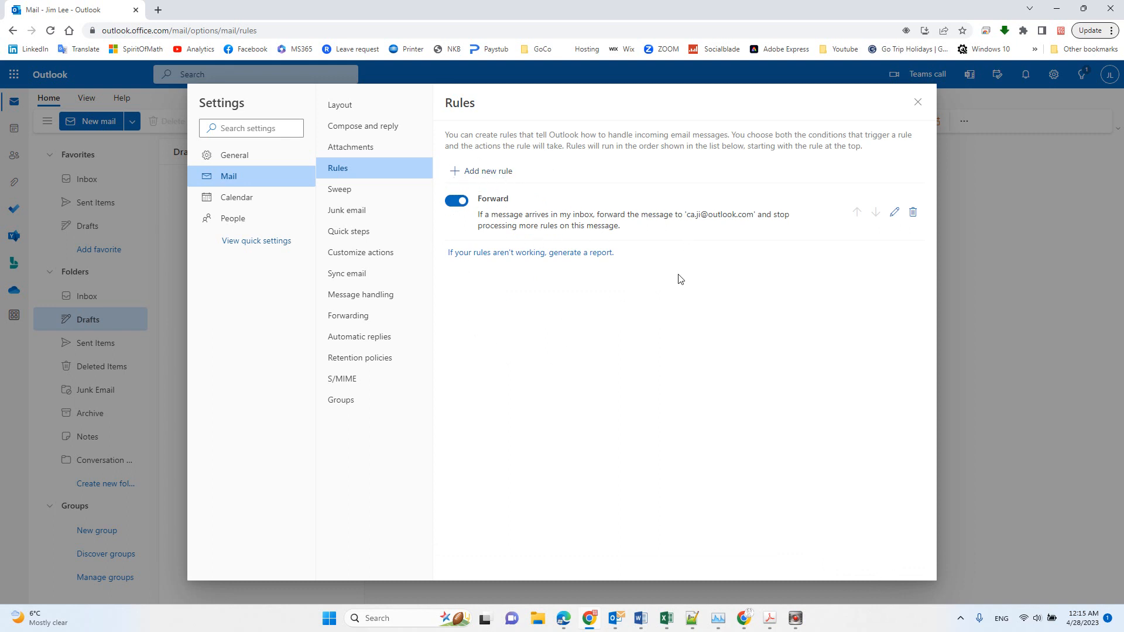
Step: Edit the Forward rule and uncheck Stop processing more rules
{"action": "left_click", "coordinate": [893, 212]}
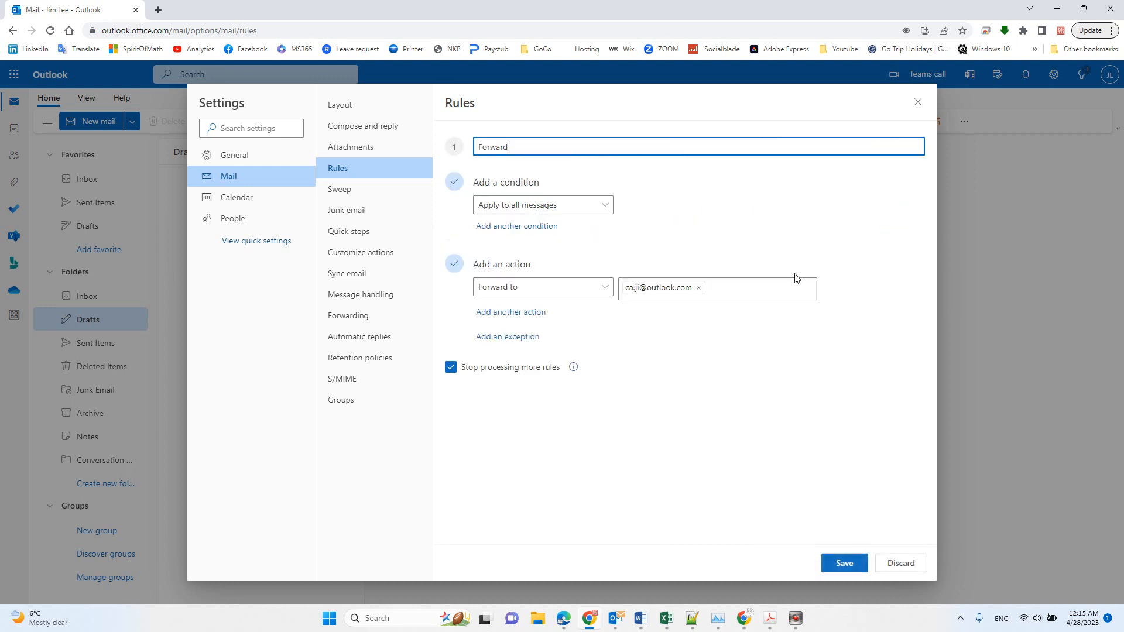
{"action": "mouse_move", "coordinate": [456, 402]}
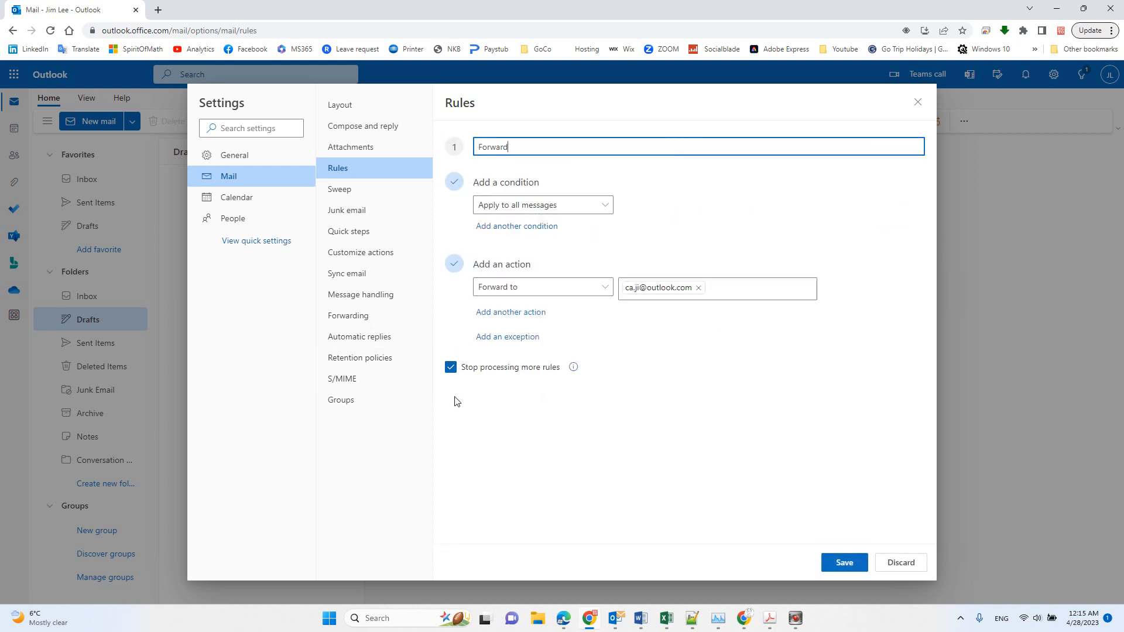
{"action": "mouse_move", "coordinate": [504, 378]}
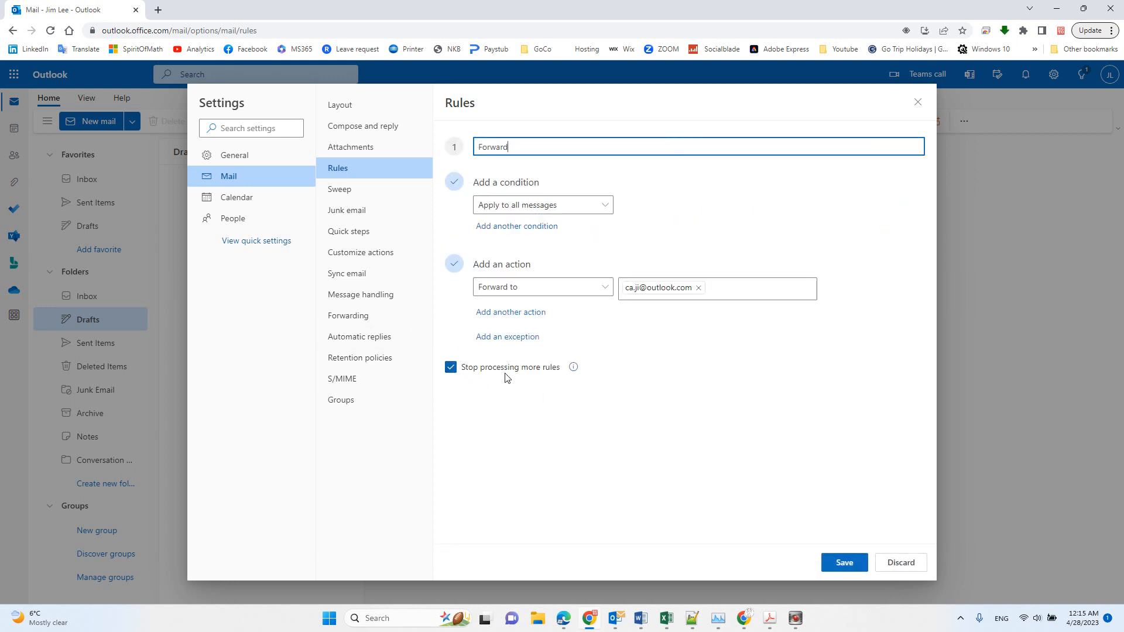
{"action": "mouse_move", "coordinate": [550, 373]}
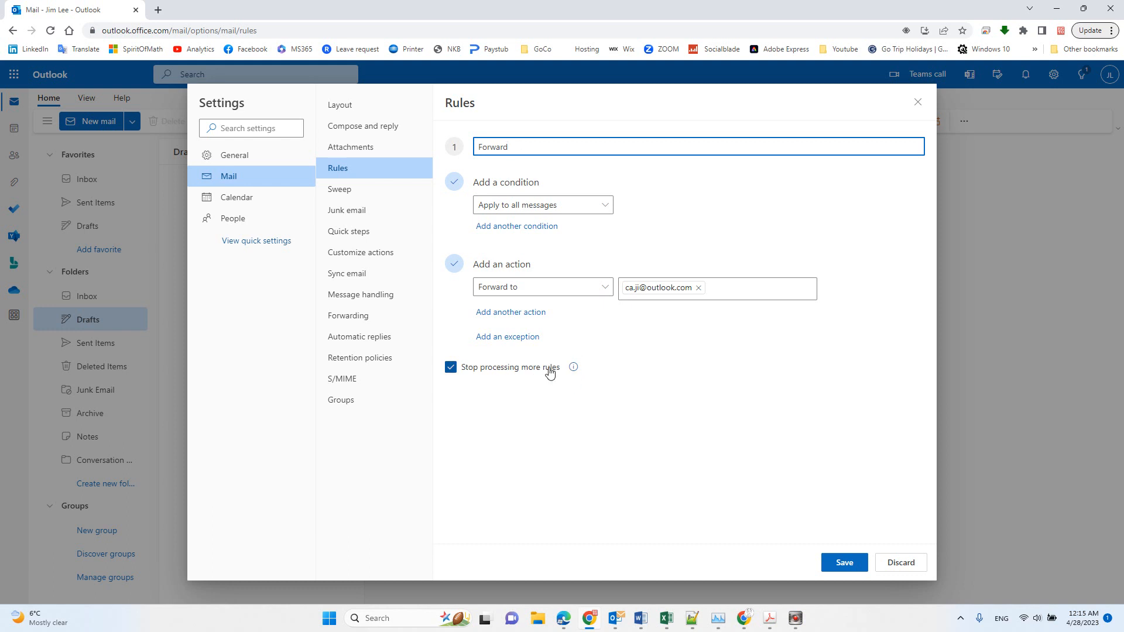
{"action": "mouse_move", "coordinate": [573, 389]}
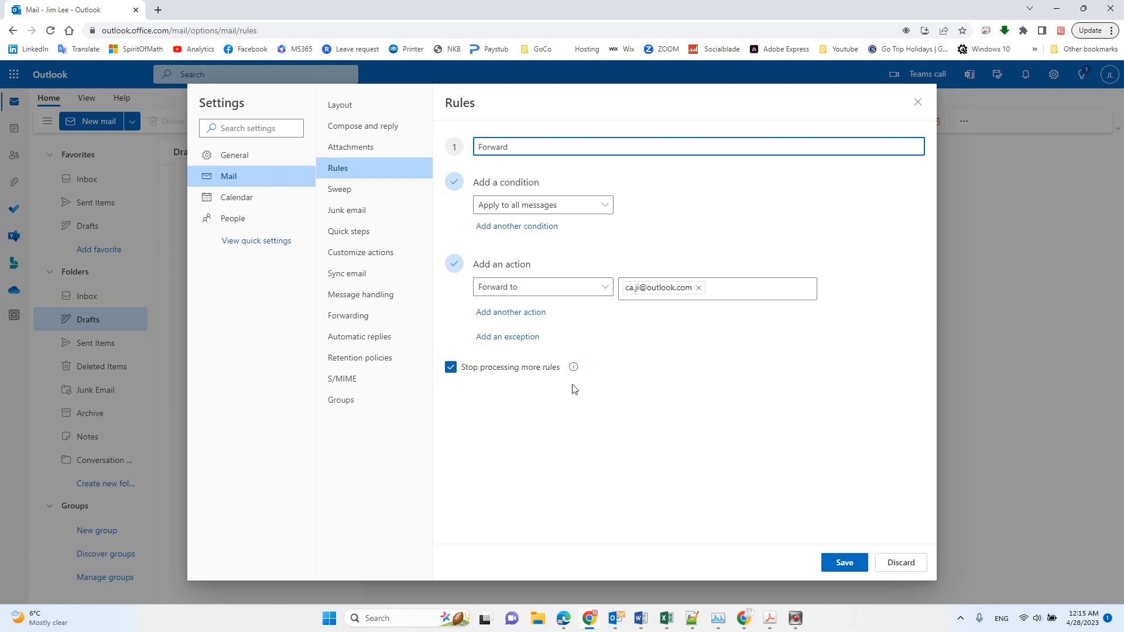
{"action": "left_click", "coordinate": [451, 367]}
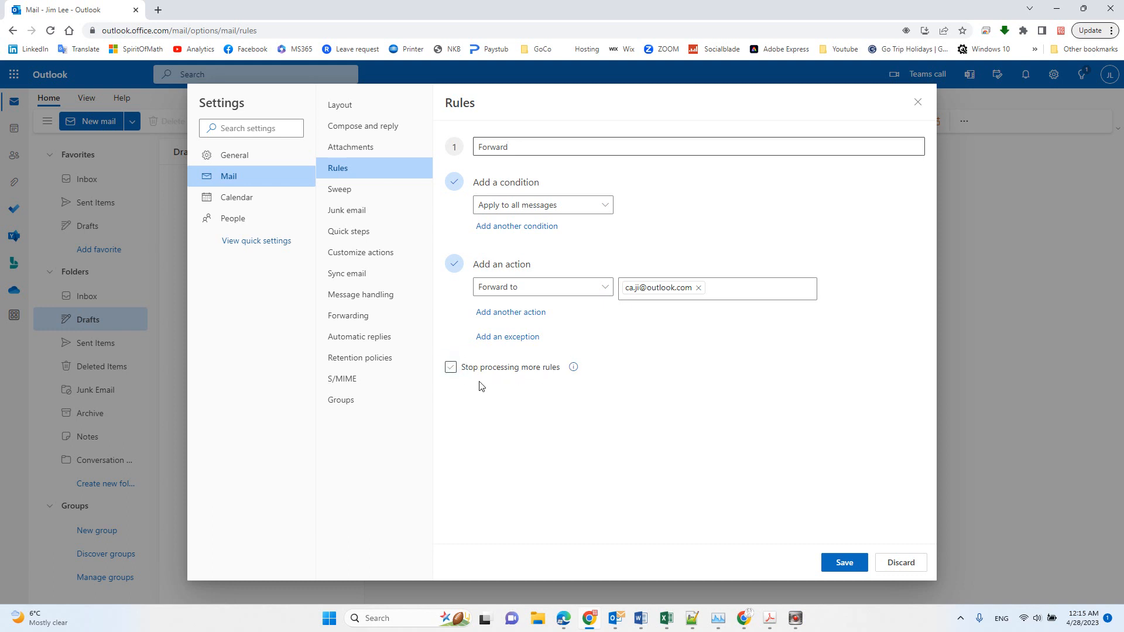
{"action": "left_click", "coordinate": [450, 367]}
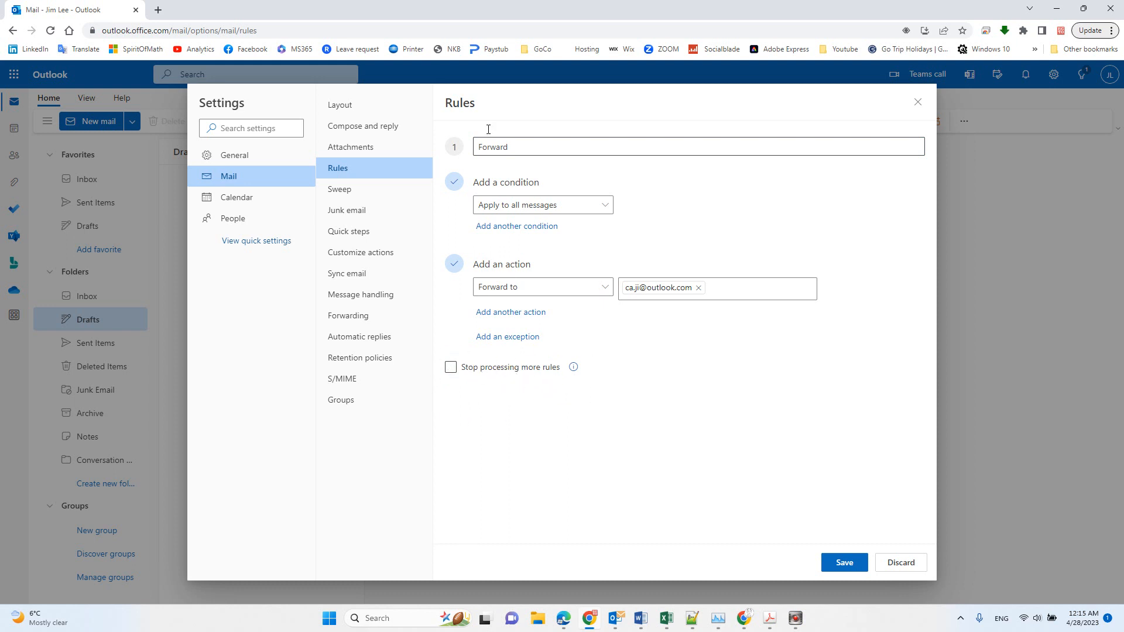
{"action": "mouse_move", "coordinate": [680, 396]}
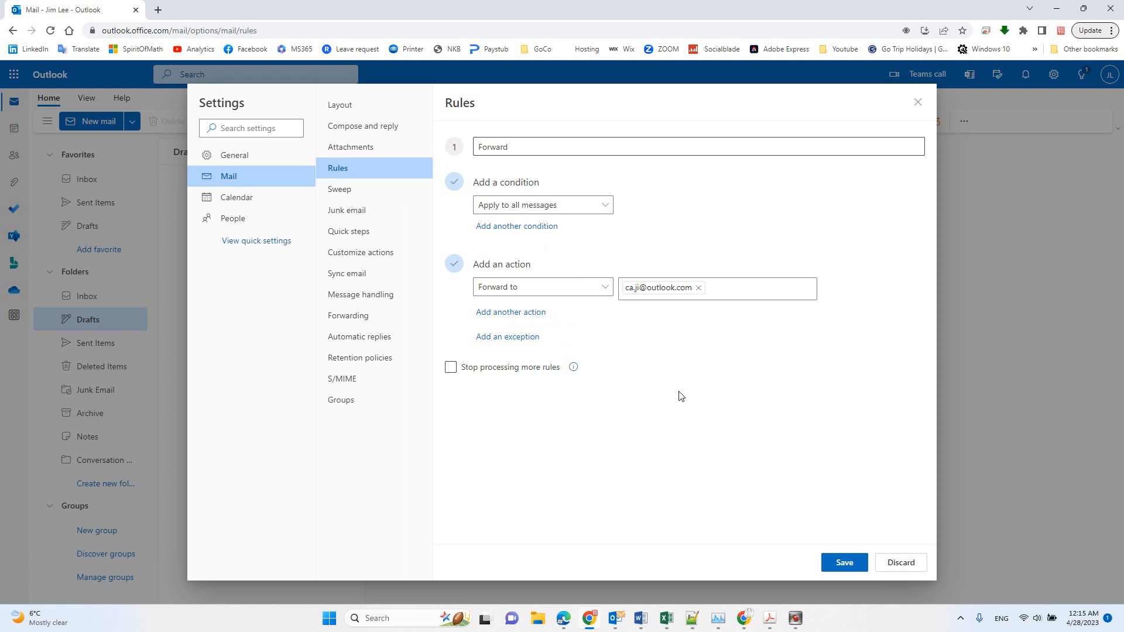
{"action": "mouse_move", "coordinate": [584, 259]}
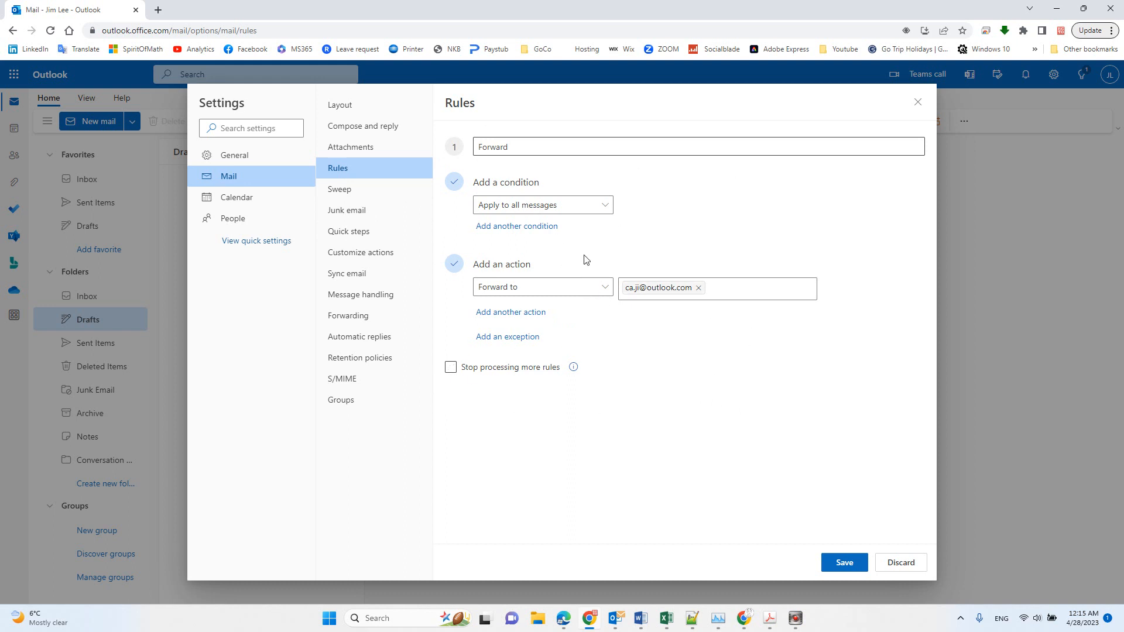
{"action": "left_click", "coordinate": [450, 367]}
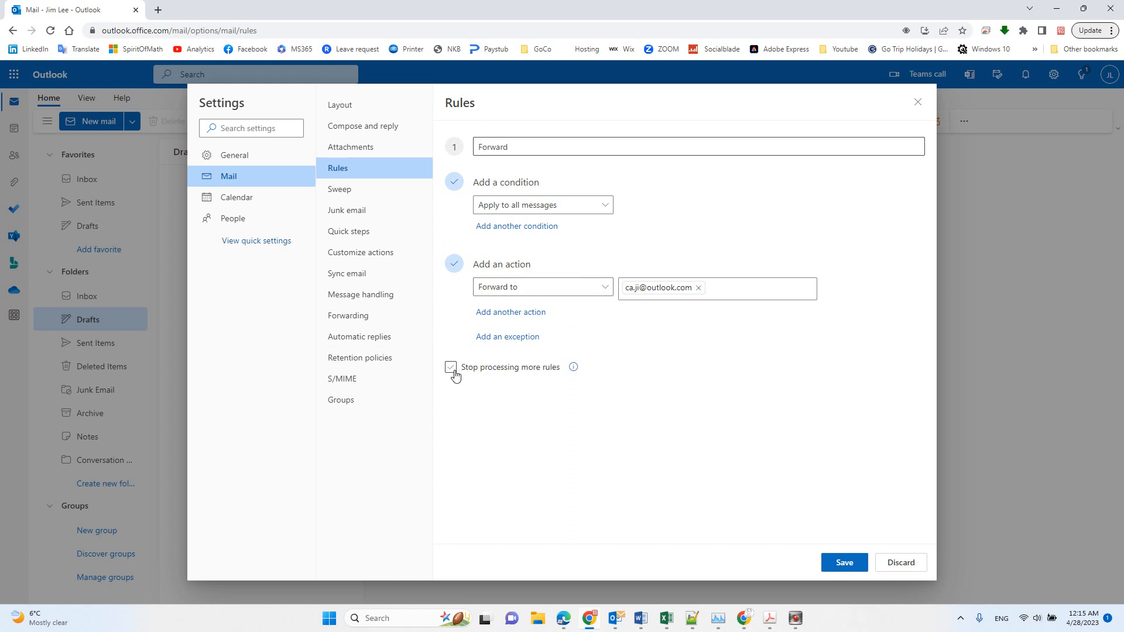
{"action": "left_click", "coordinate": [450, 366]}
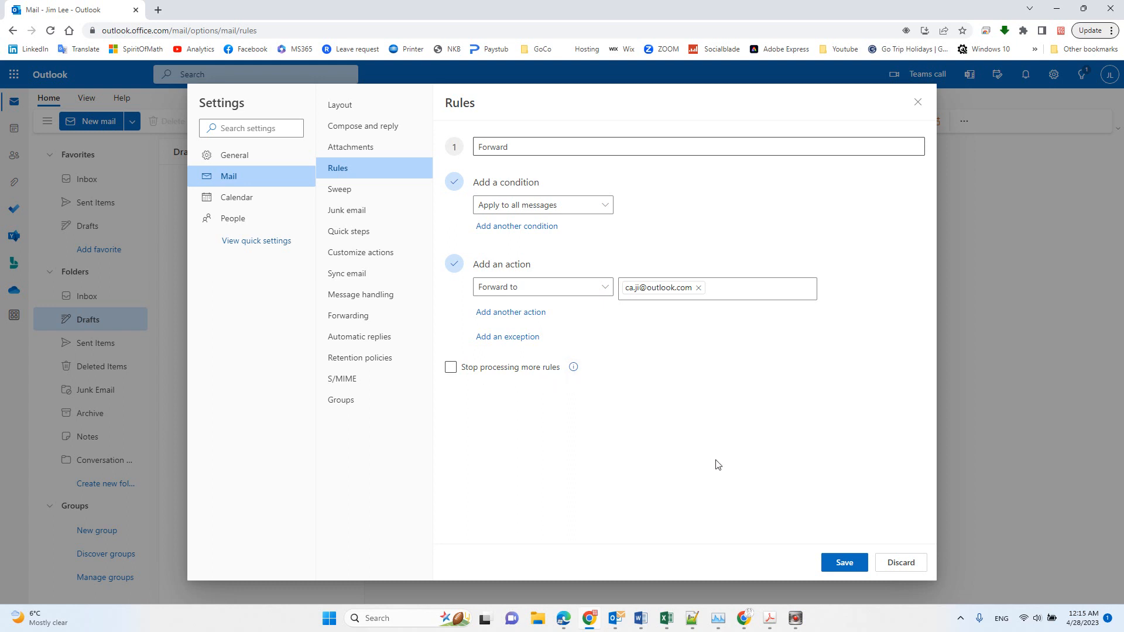
Step: Save the edited Forward rule with Stop processing more rules unchecked
{"action": "left_click", "coordinate": [843, 562]}
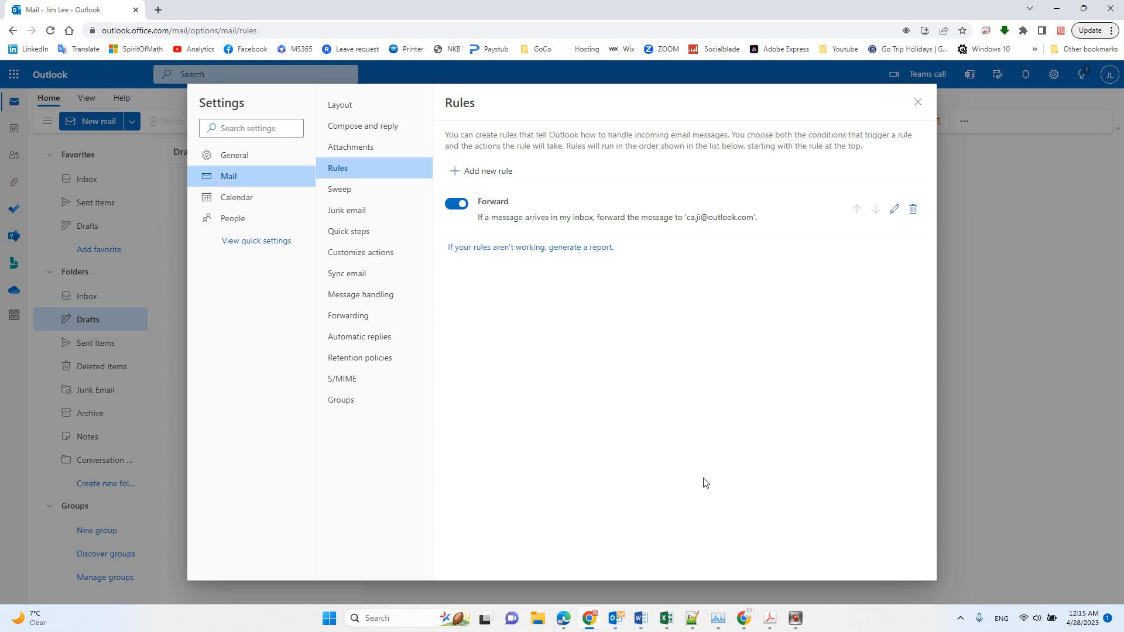
{"action": "mouse_move", "coordinate": [808, 628]}
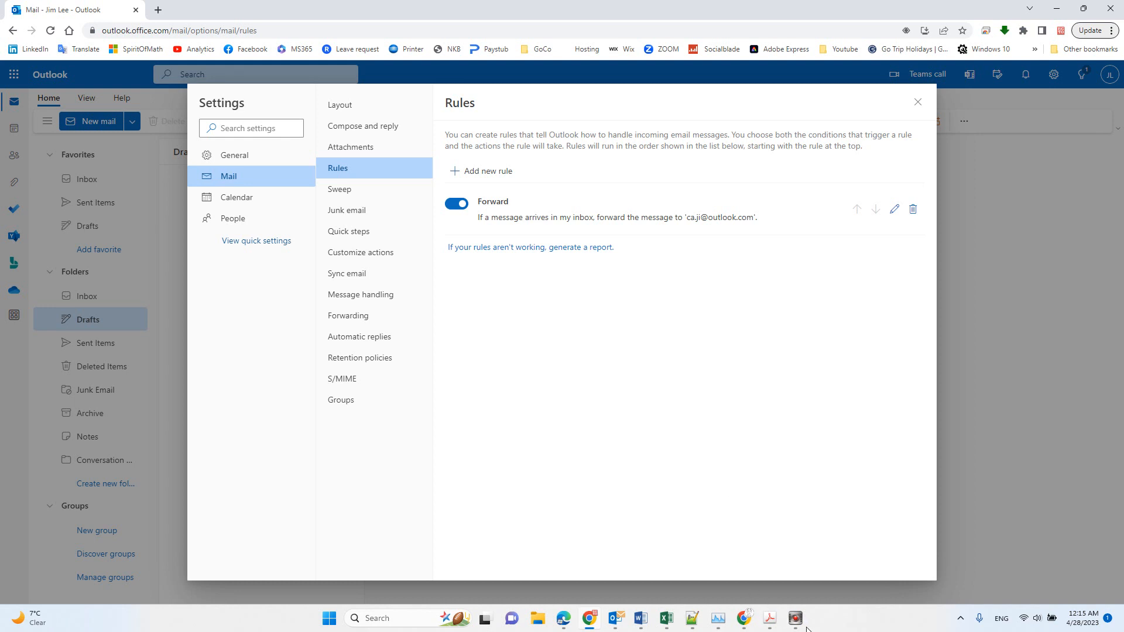